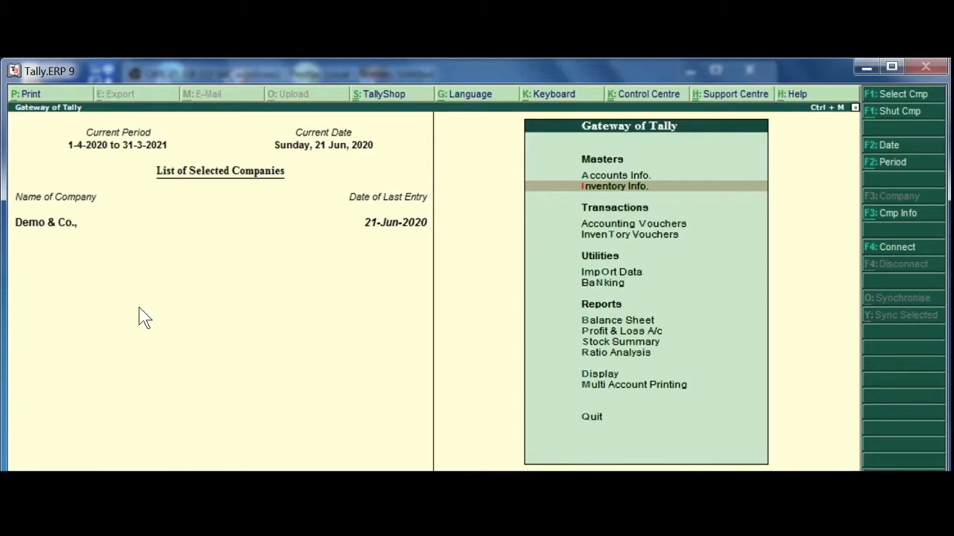
pyautogui.moveTo(185, 252)
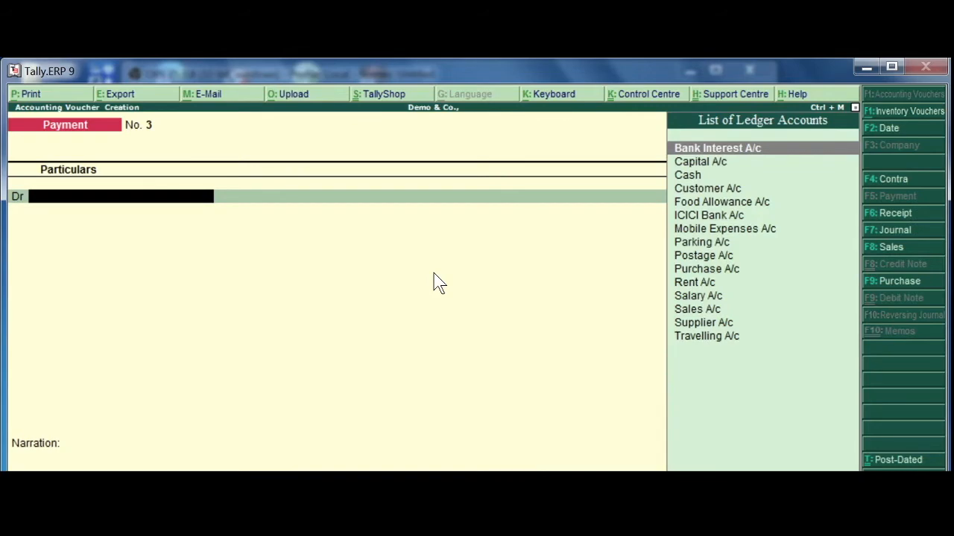
pyautogui.moveTo(68, 130)
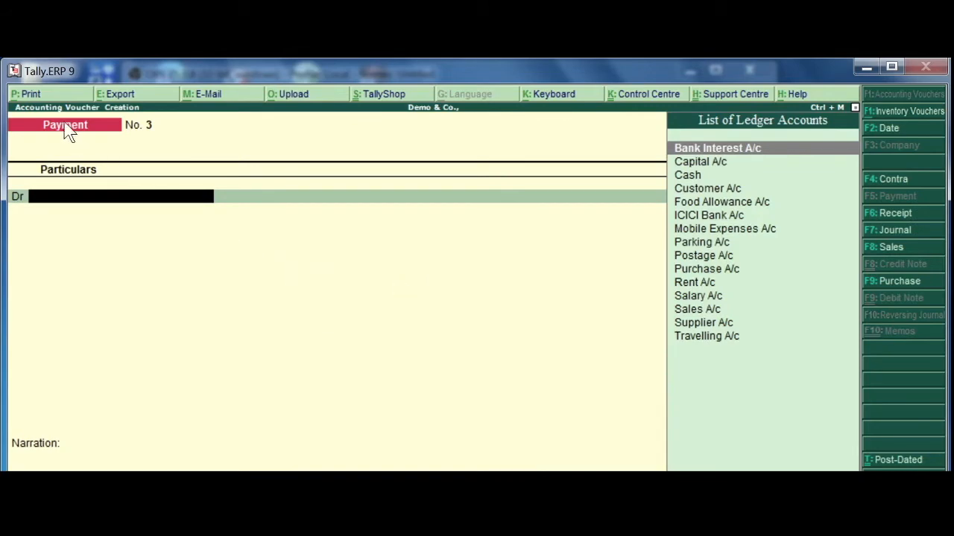
pyautogui.moveTo(96, 198)
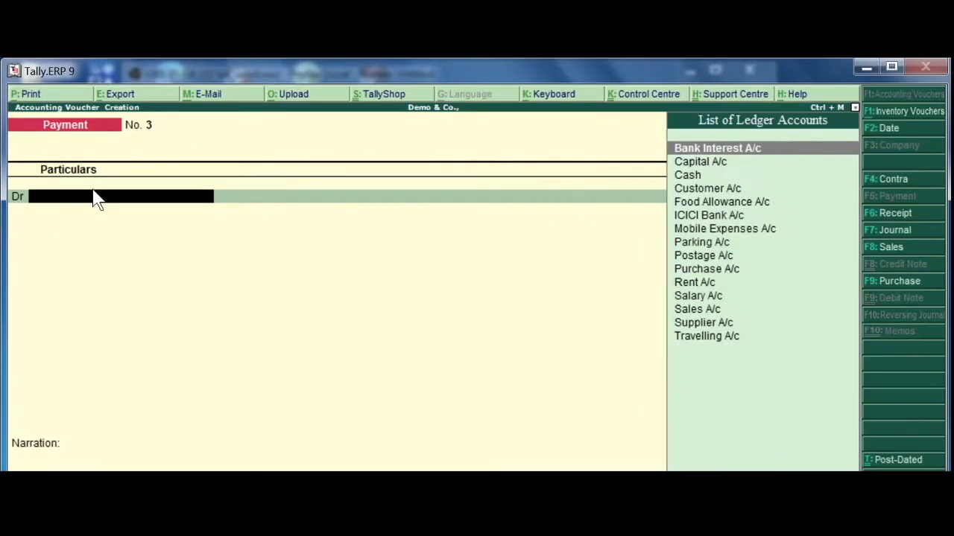
# Switch voucher No. 2 from Payment to a blank Sales voucher using F8
pyautogui.press('F8')
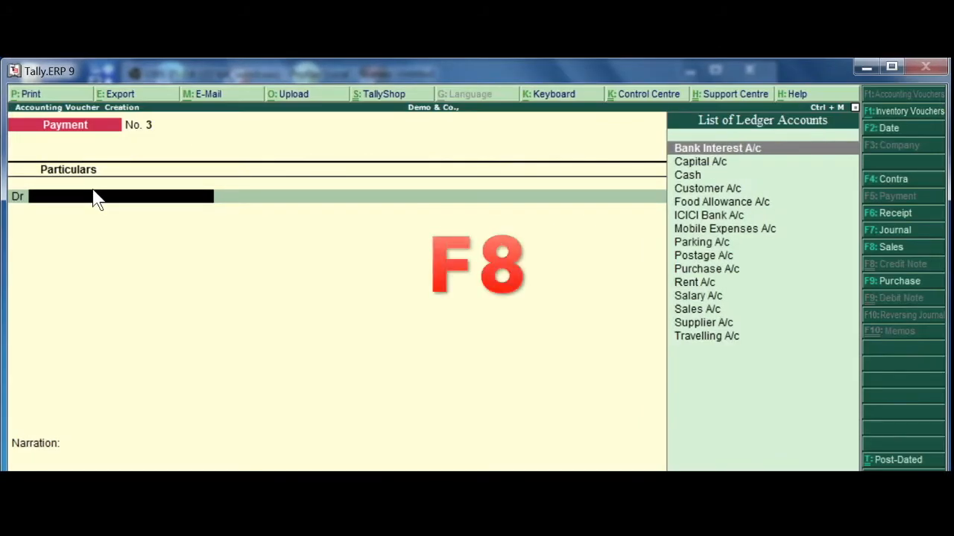
pyautogui.press('f8')
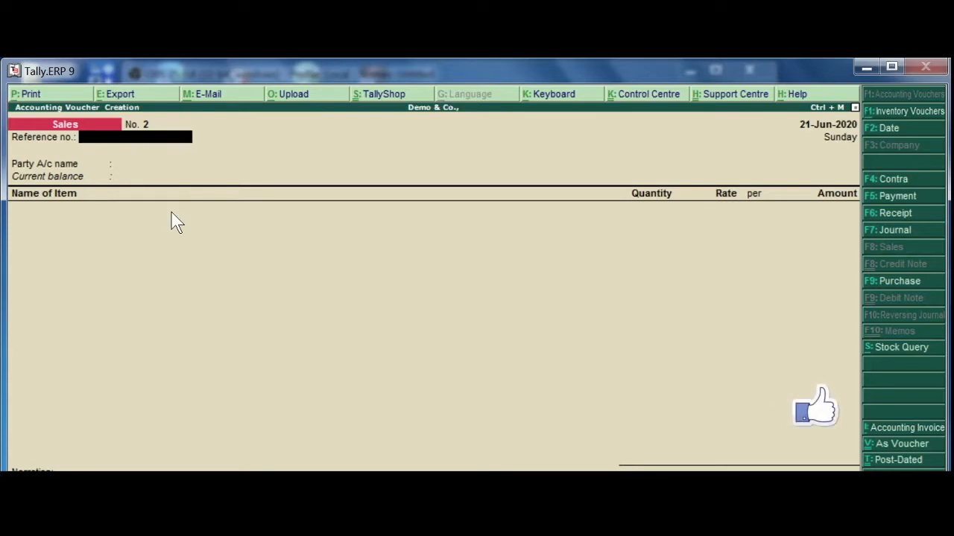
# Enter reference 123, party Cash and 5 kgs Basmati Rice at 110.00 totalling 550.00
pyautogui.write('123')
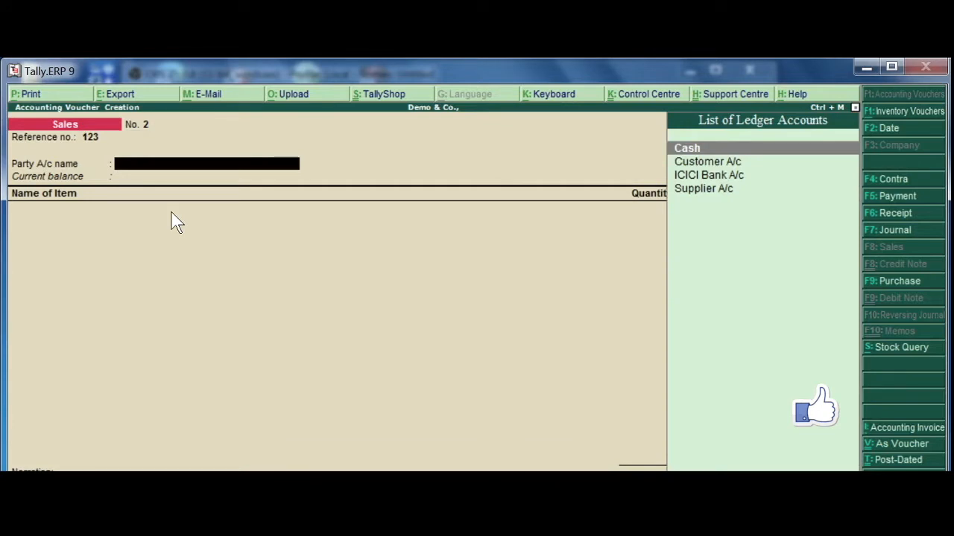
pyautogui.click(687, 147)
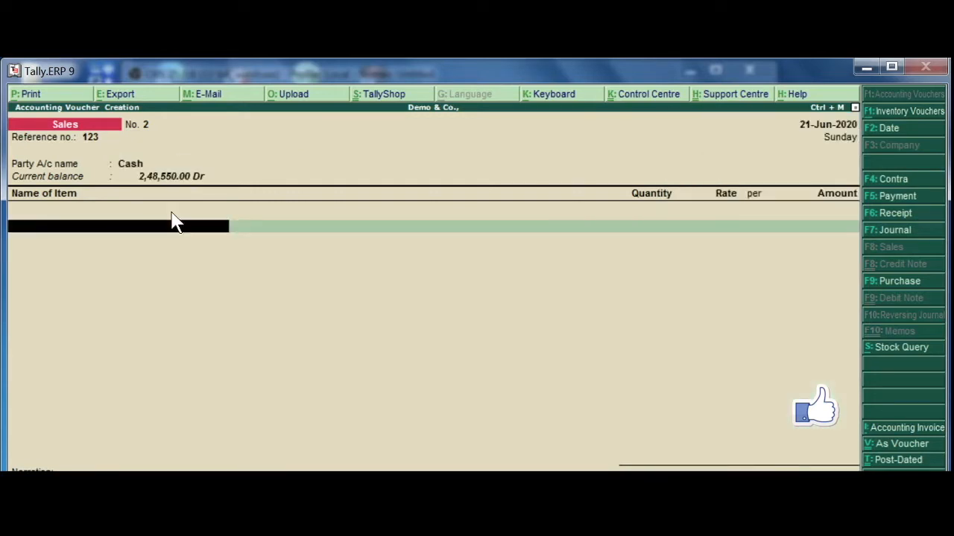
pyautogui.moveTo(324, 177)
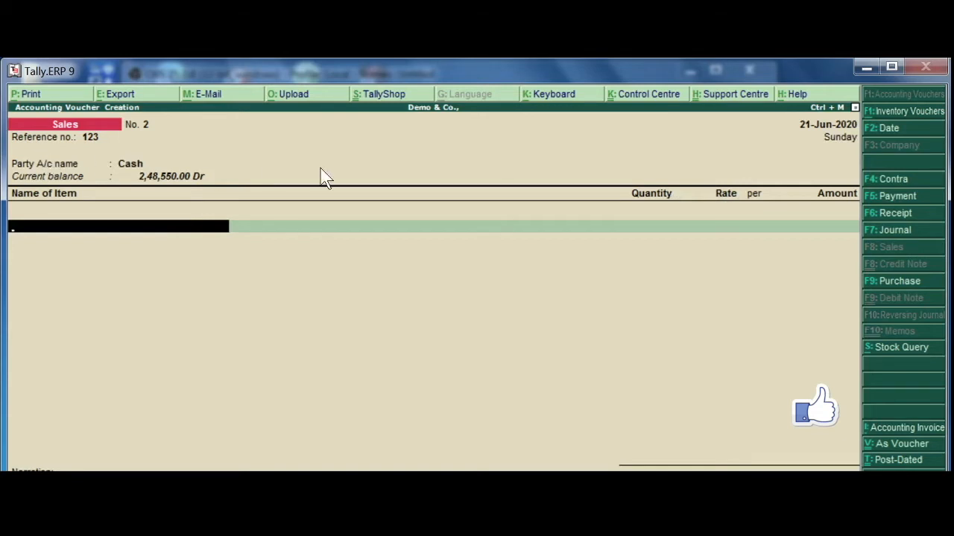
pyautogui.moveTo(488, 162)
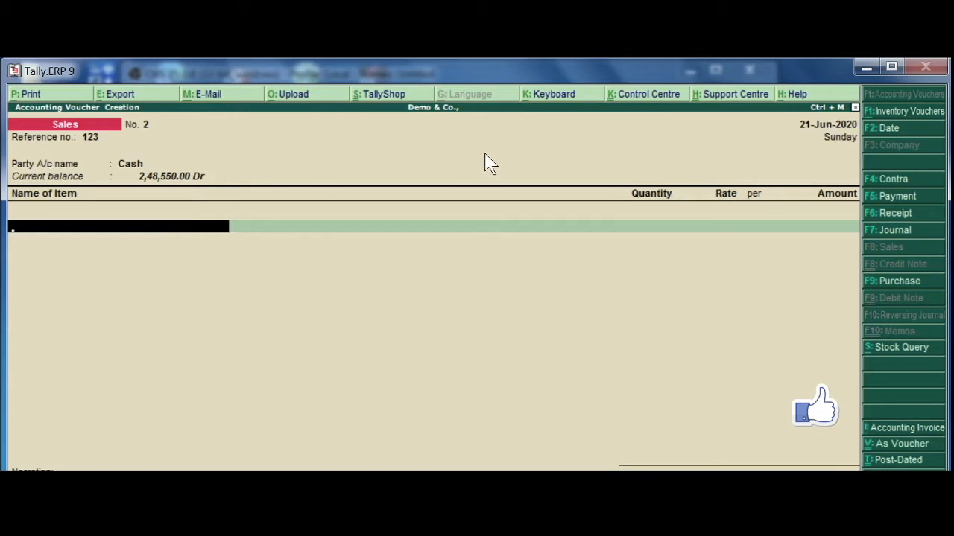
pyautogui.moveTo(406, 216)
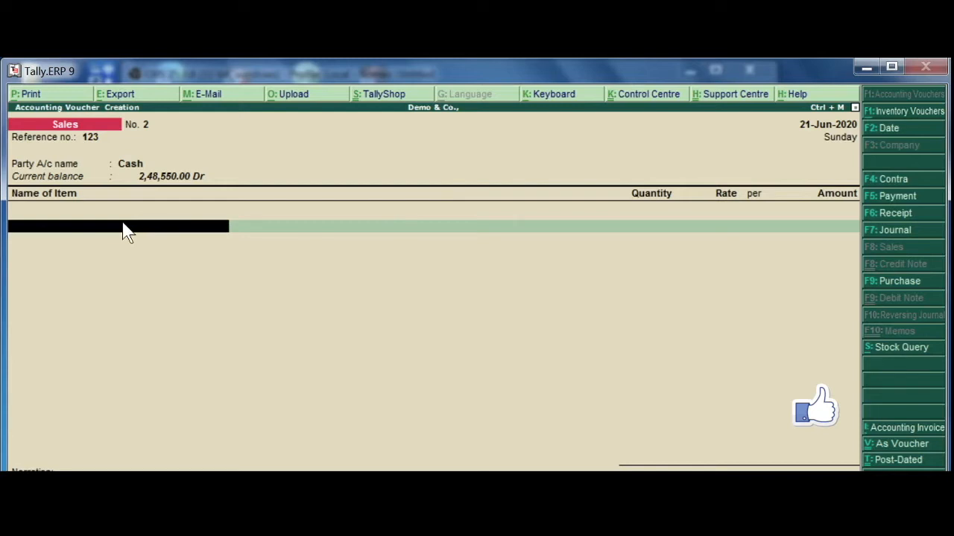
pyautogui.write('B')
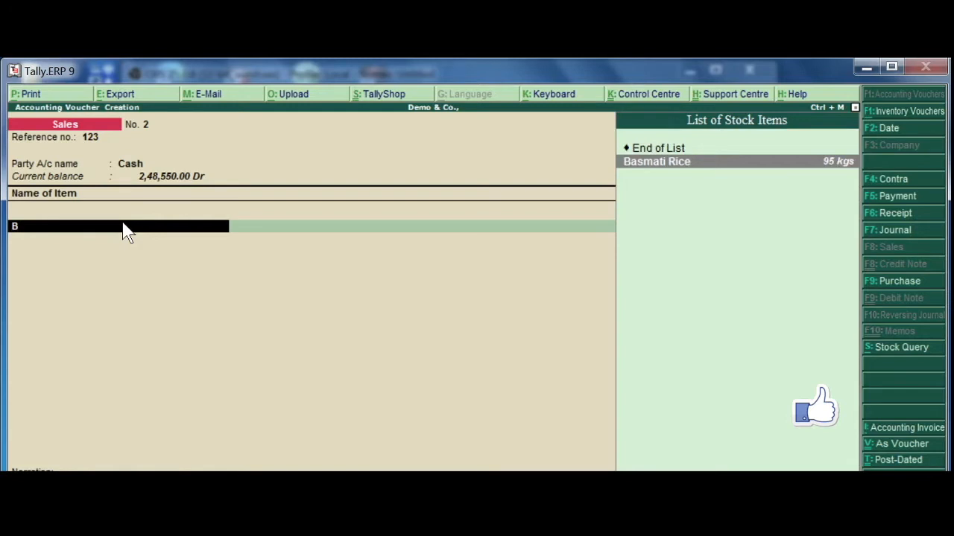
pyautogui.click(656, 161)
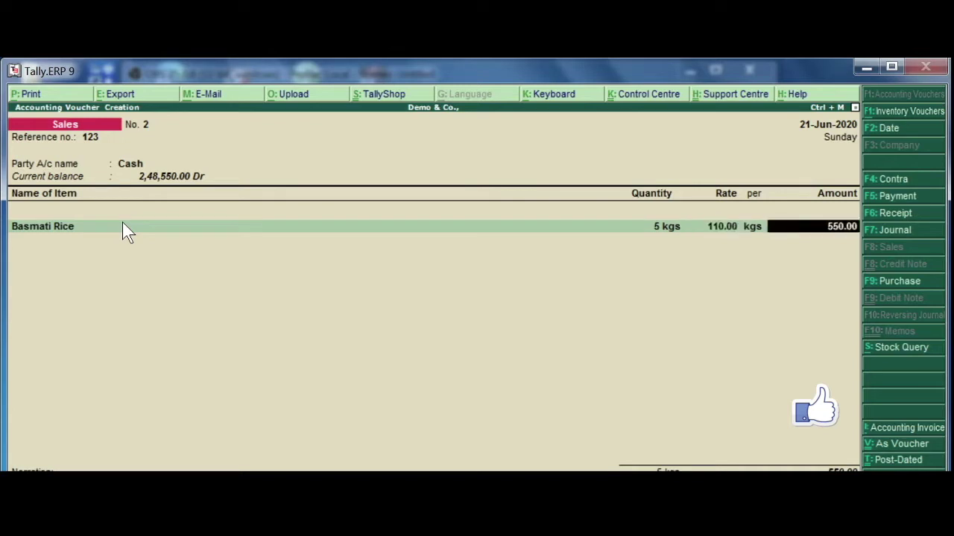
pyautogui.moveTo(447, 164)
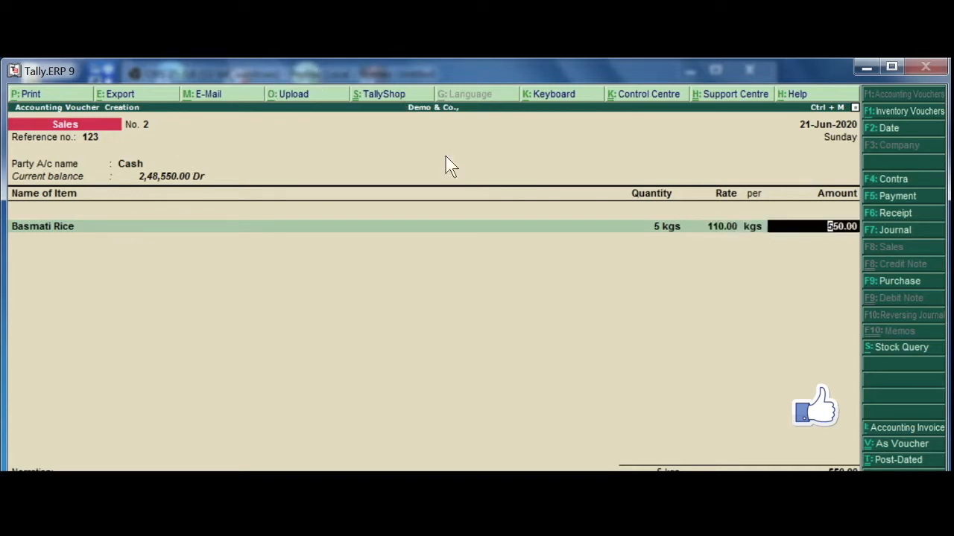
pyautogui.moveTo(551, 182)
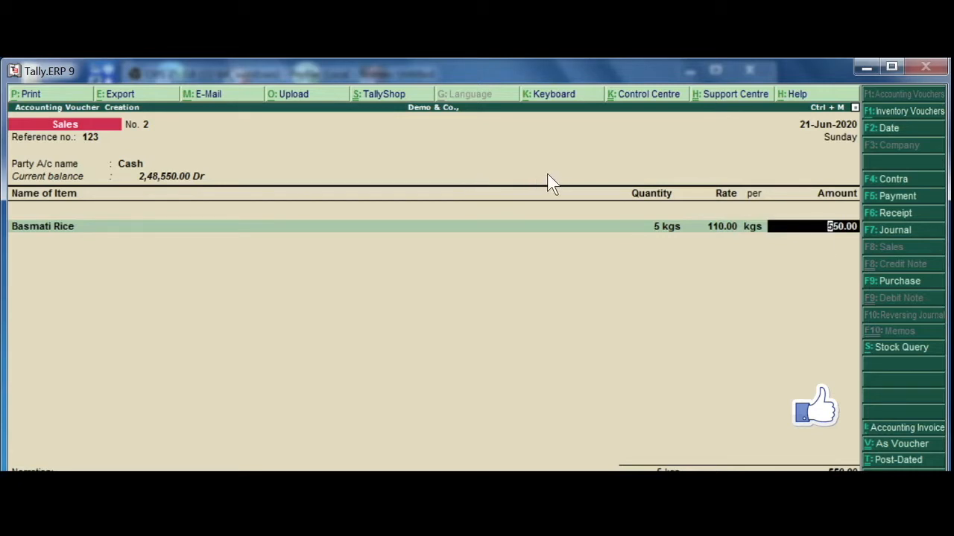
pyautogui.moveTo(477, 232)
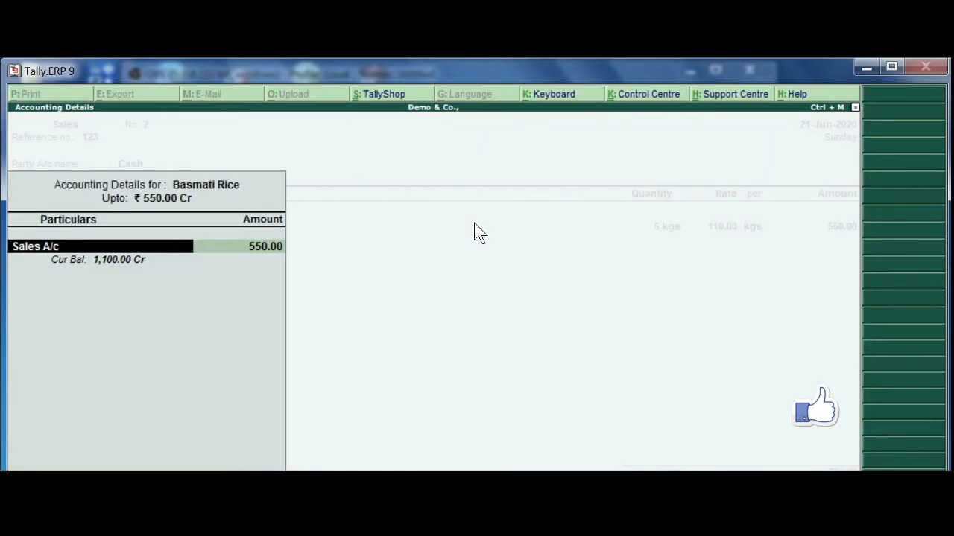
pyautogui.moveTo(88, 226)
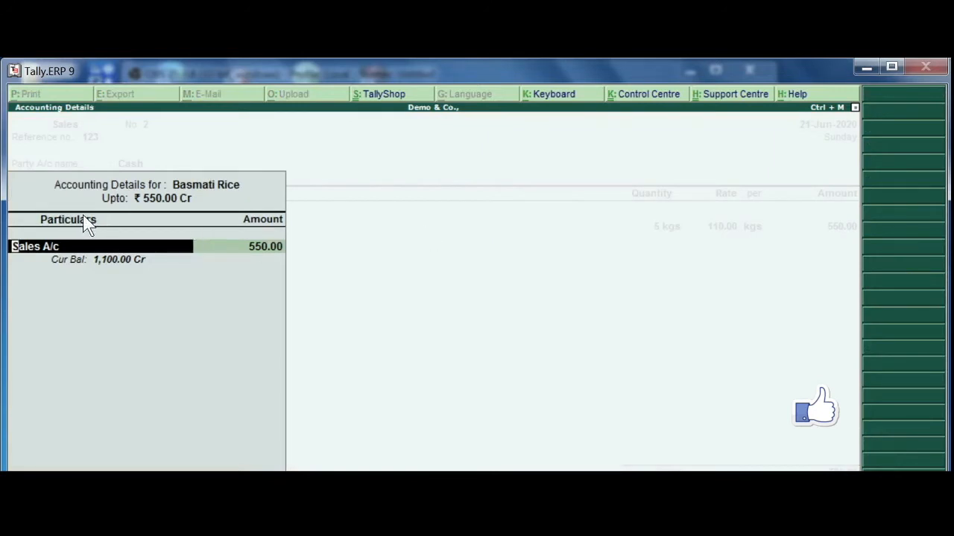
pyautogui.moveTo(10, 190)
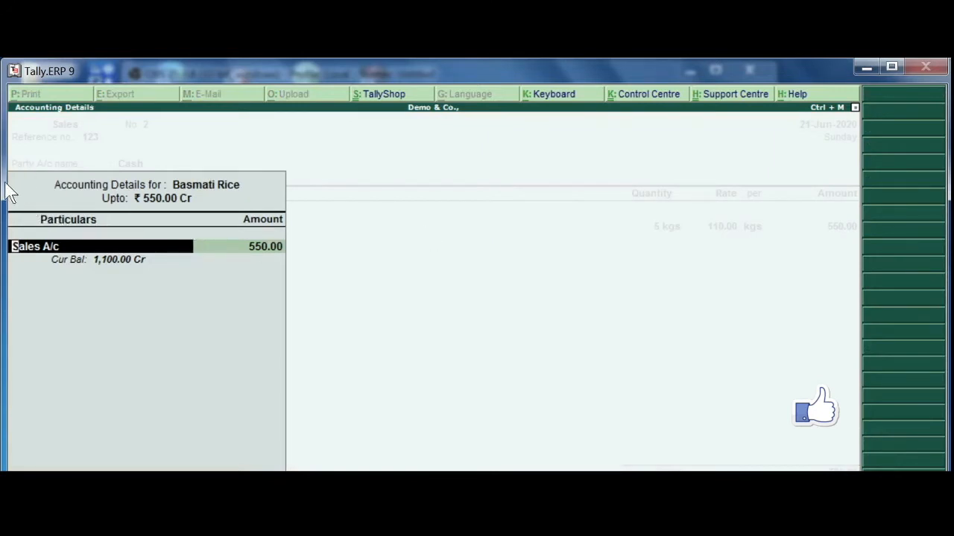
pyautogui.moveTo(41, 266)
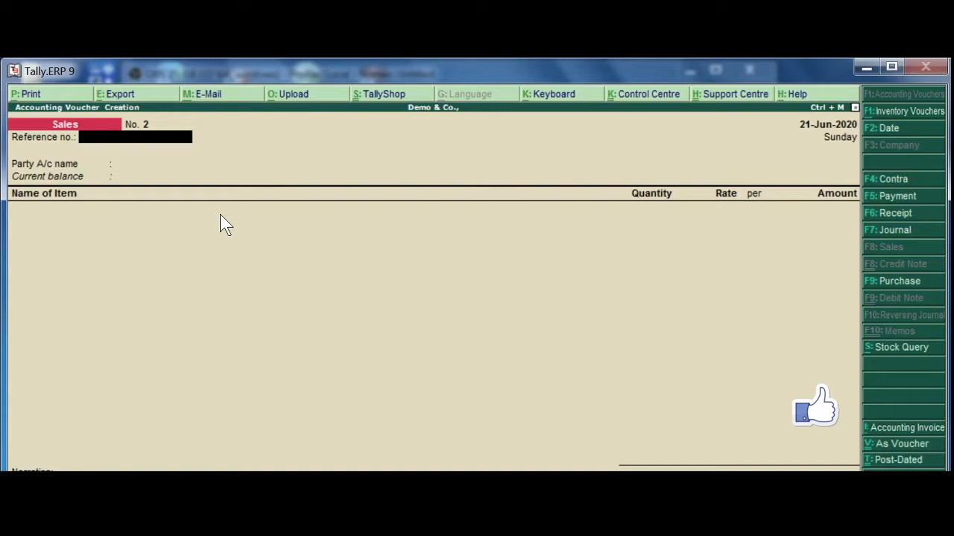
# Enter reference 456 and choose ICICI Bank A/c as the party account
pyautogui.write('456')
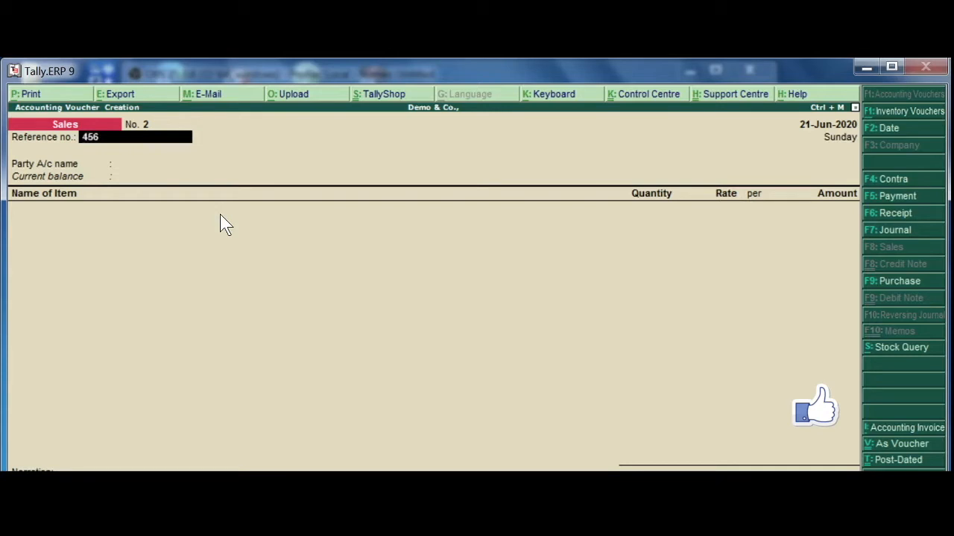
pyautogui.click(205, 163)
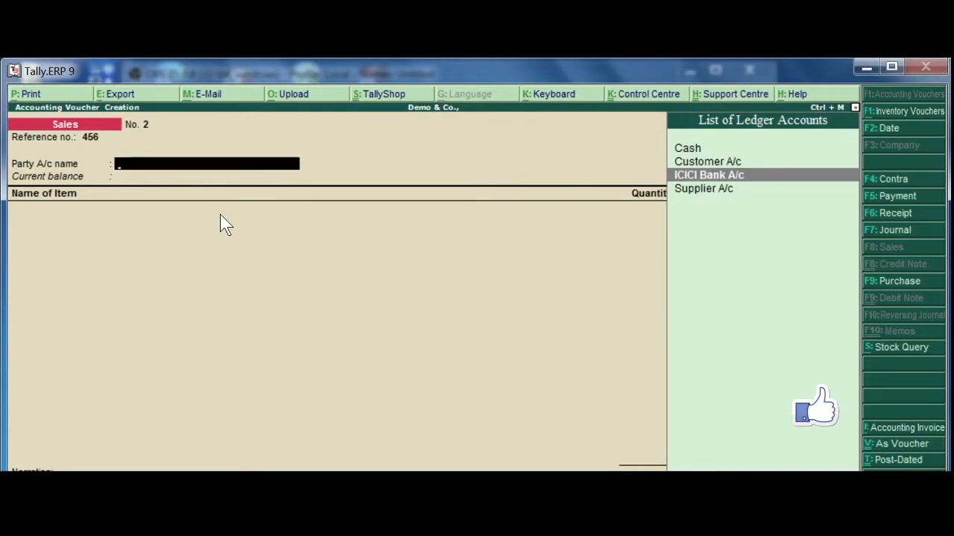
pyautogui.click(709, 174)
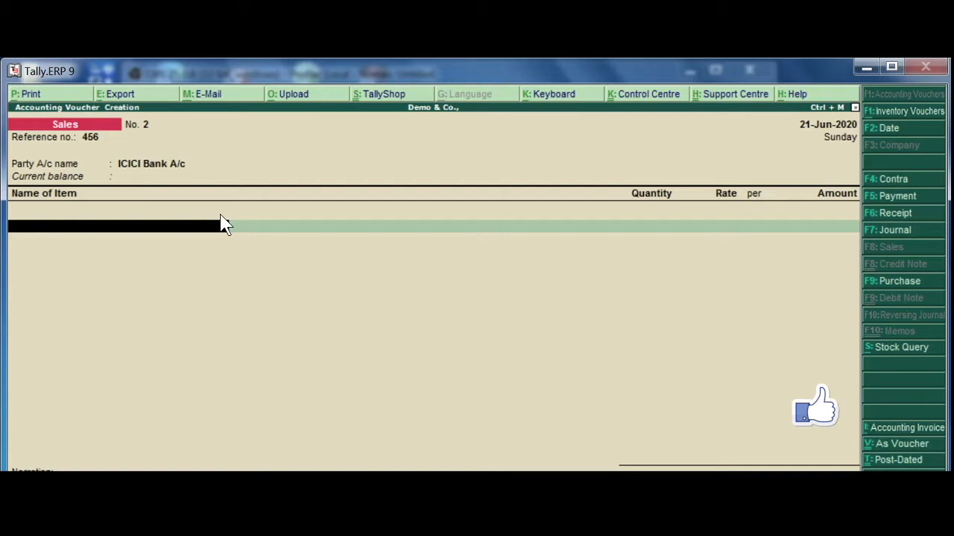
# Add 10 kgs of Rava at 45.00, totalling 450.00, and proceed to its accounting details
pyautogui.write('Rava')
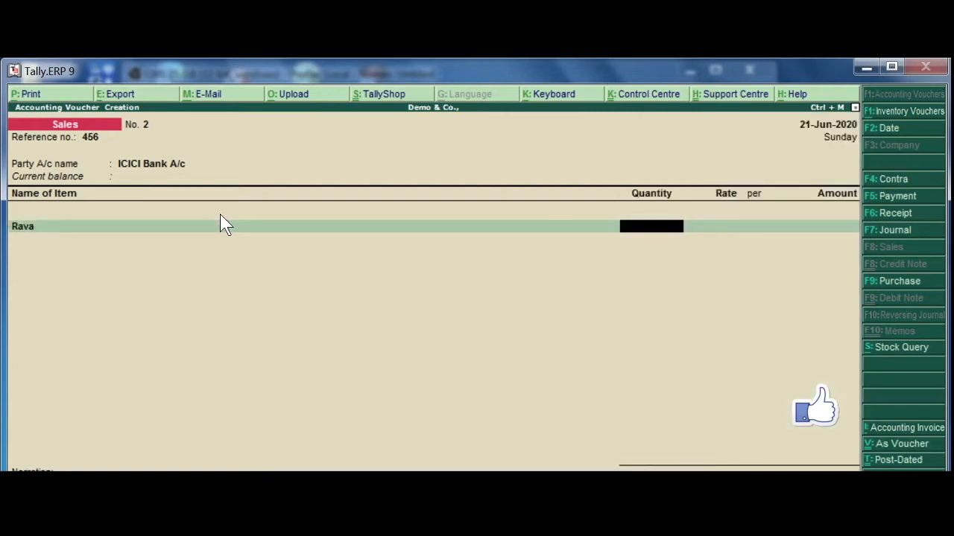
pyautogui.write('10 kgs')
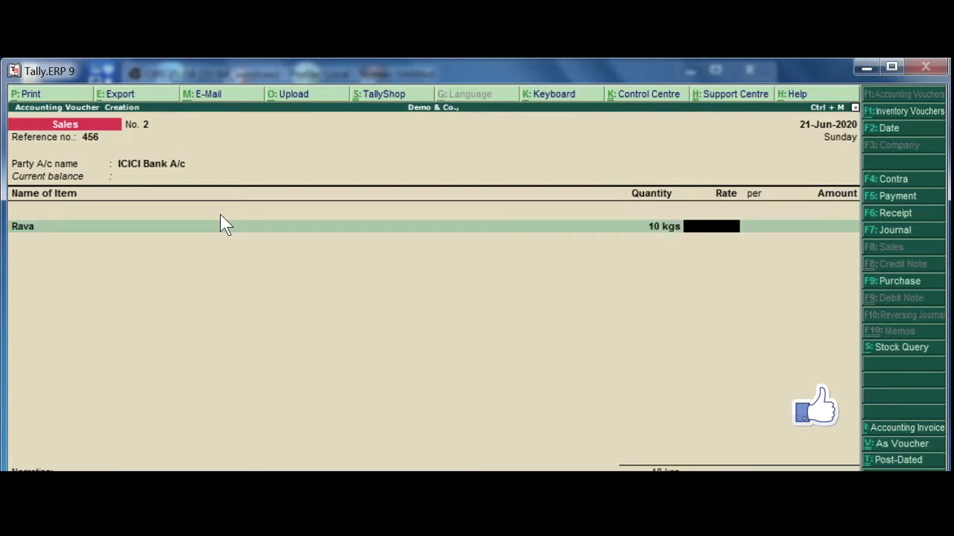
pyautogui.write('45.00')
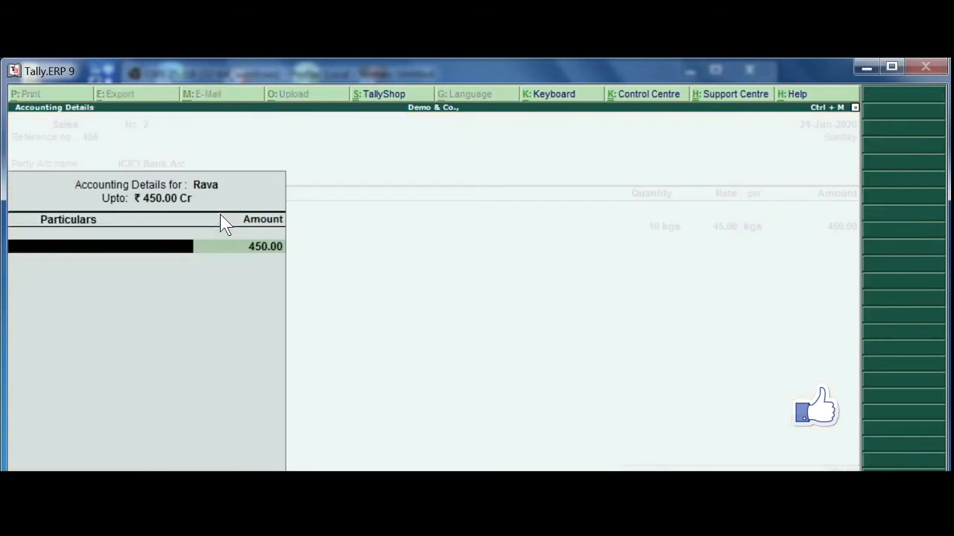
pyautogui.write('S')
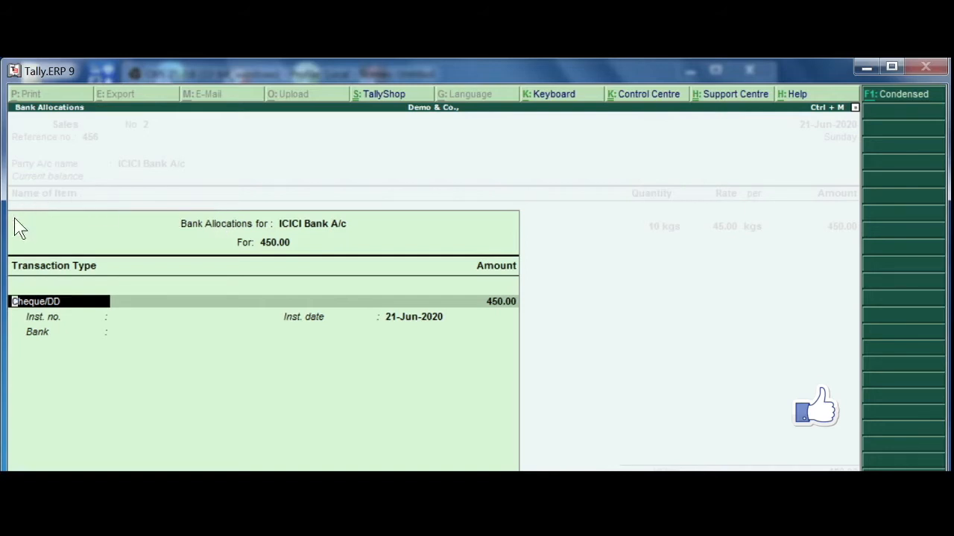
pyautogui.moveTo(40, 220)
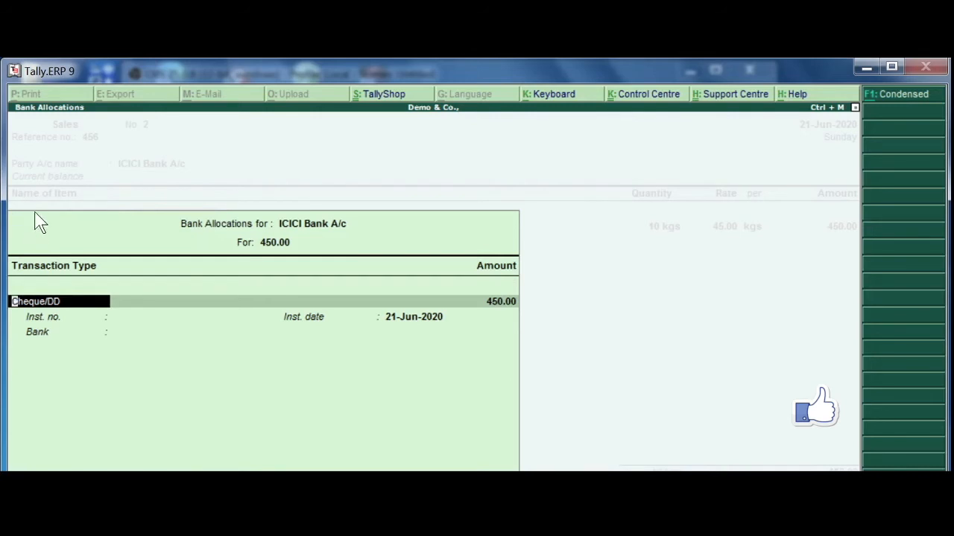
pyautogui.moveTo(36, 229)
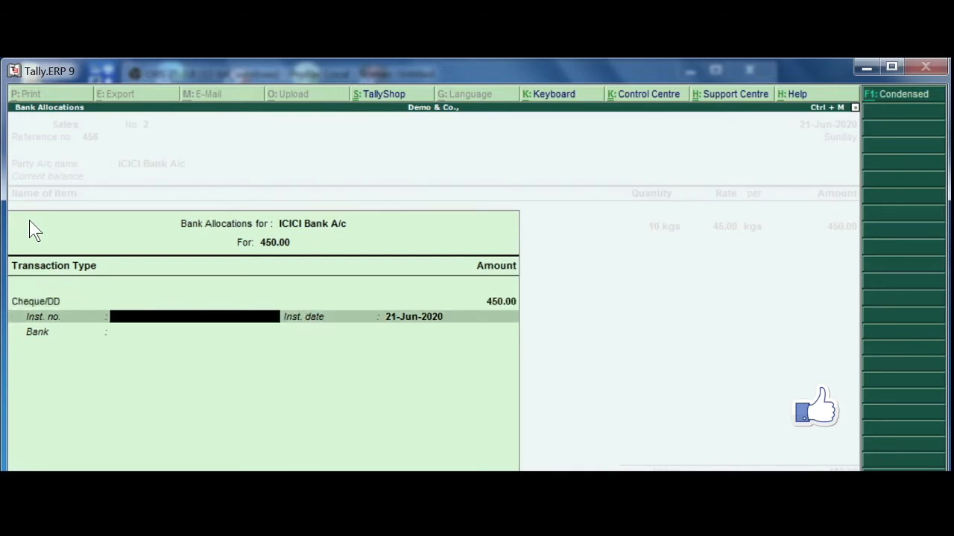
# Enter cheque number 678912 with its bank and save sales voucher No. 2
pyautogui.write('678912')
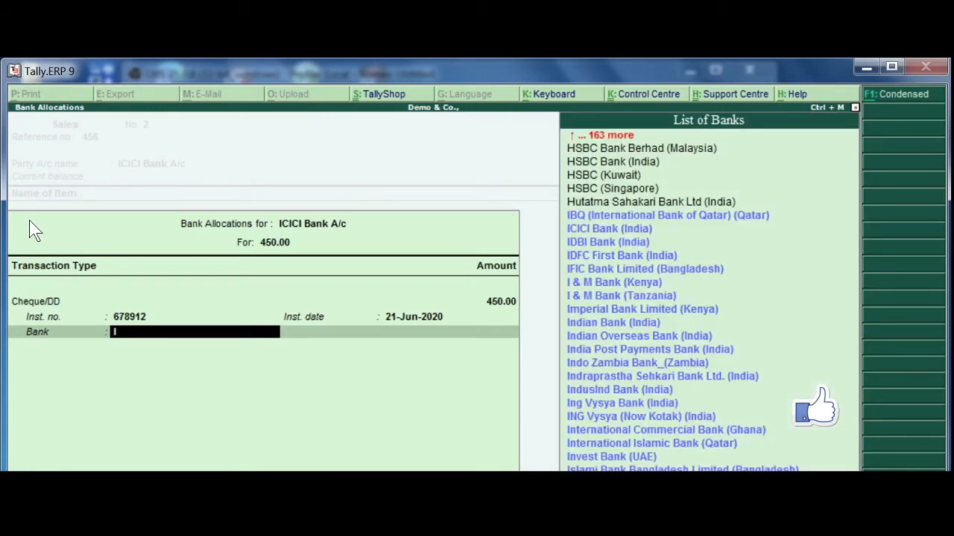
pyautogui.write('Ind')
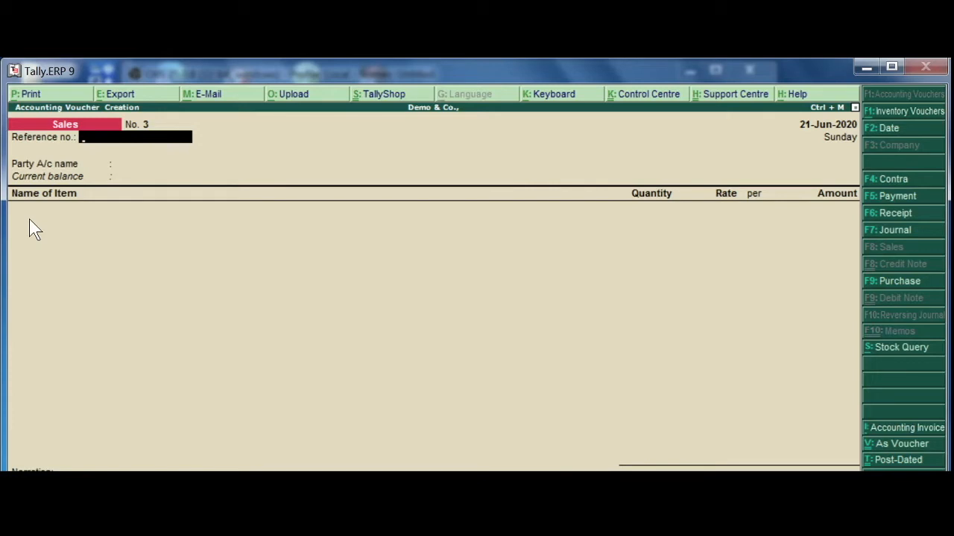
# Enter reference 345 and choose Customer A/c as the party account
pyautogui.write('3')
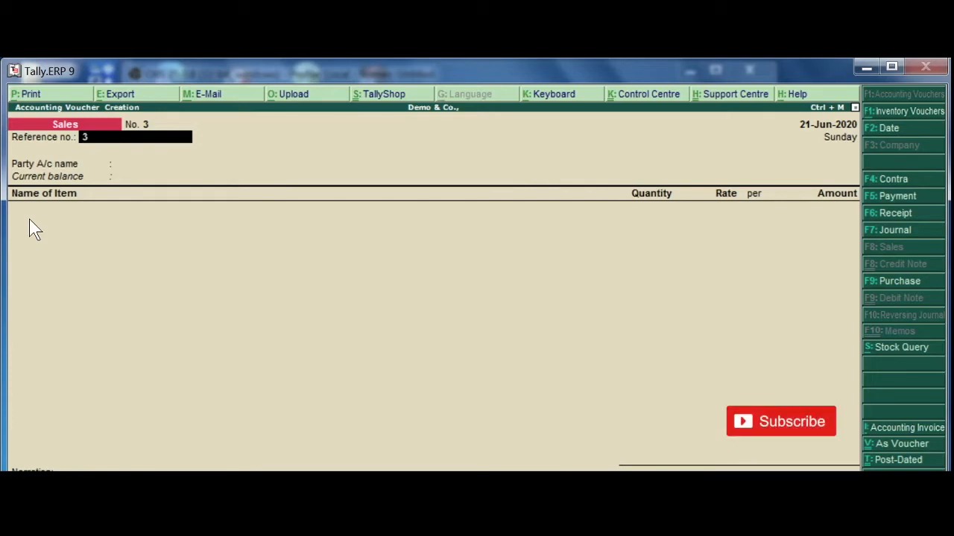
pyautogui.write('45')
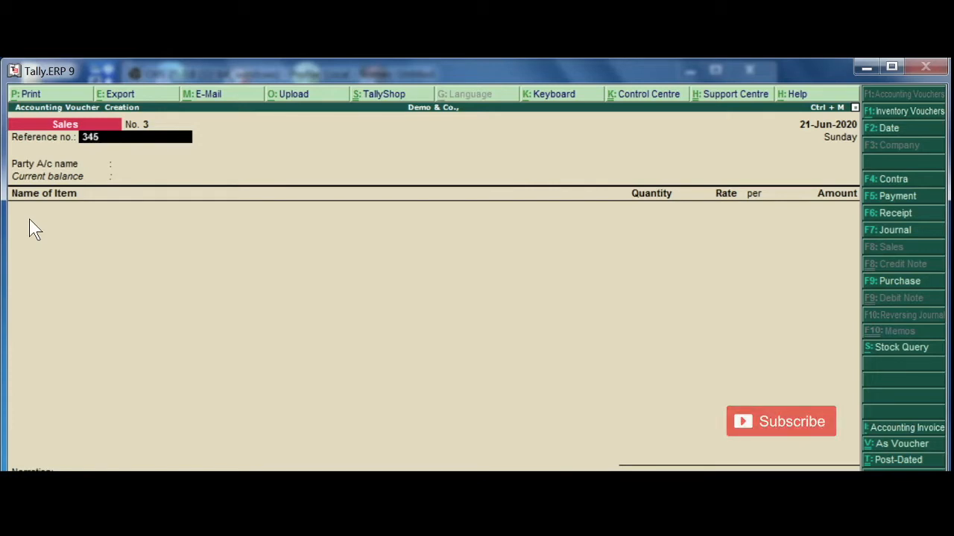
pyautogui.click(206, 163)
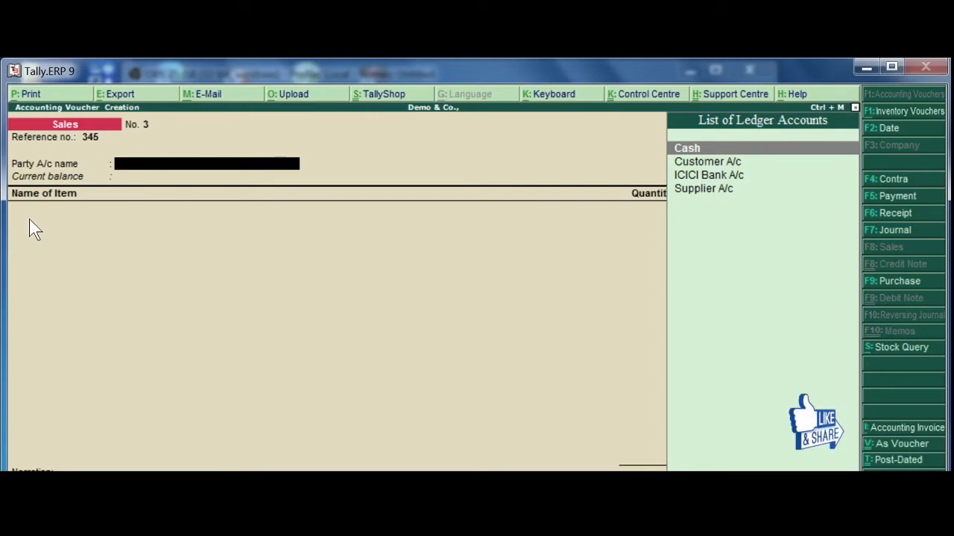
pyautogui.moveTo(88, 141)
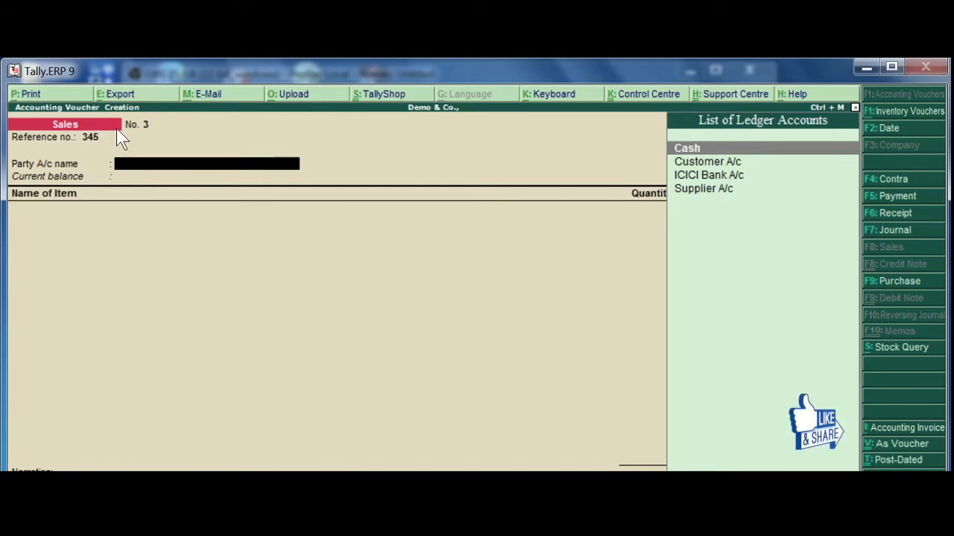
pyautogui.moveTo(460, 135)
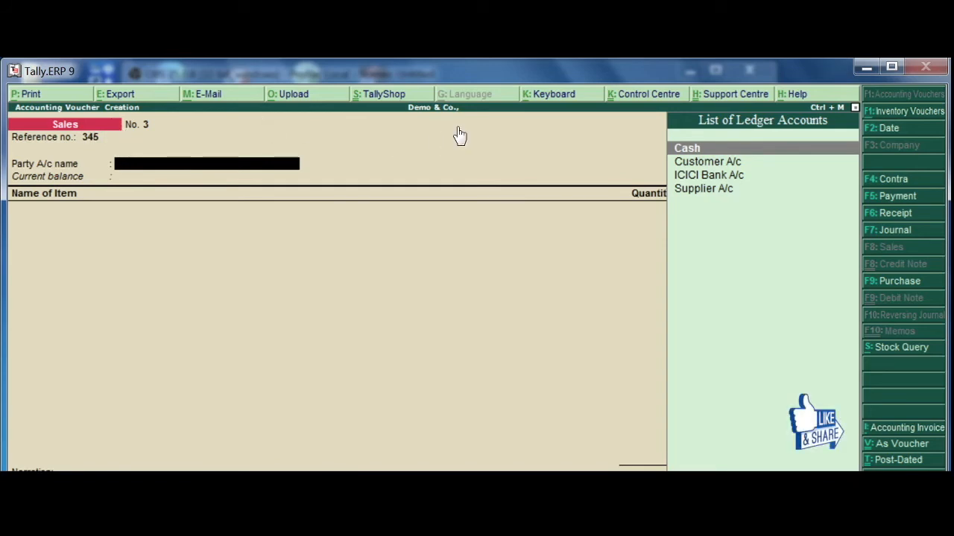
pyautogui.click(706, 161)
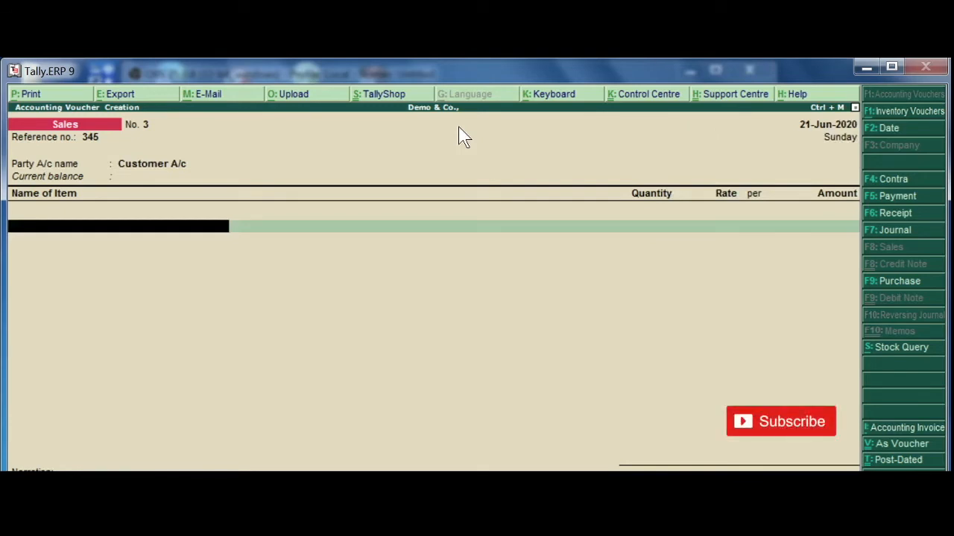
# Add Basmati Rice 10 kgs at 110 and Rava 10 kgs at 45, totalling 1,550.00
pyautogui.write('B')
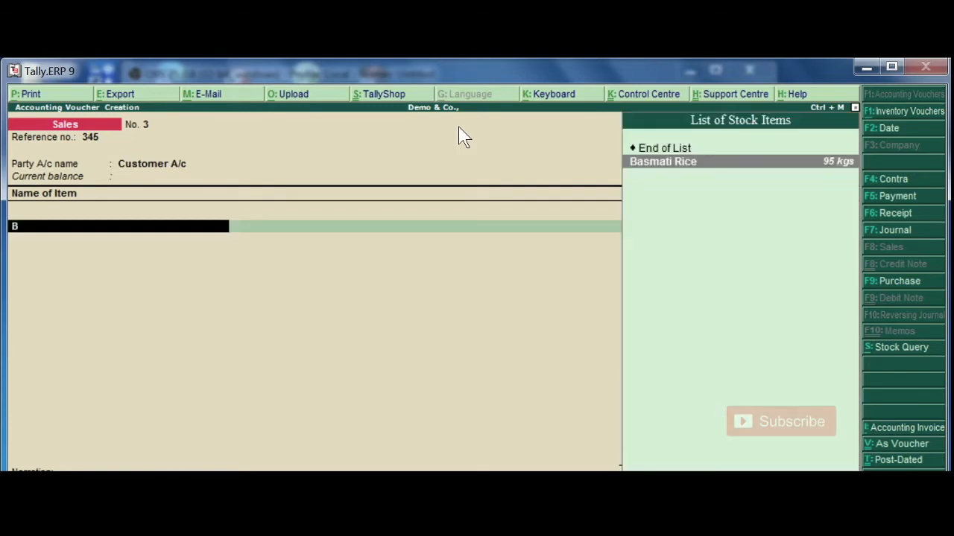
pyautogui.click(662, 161)
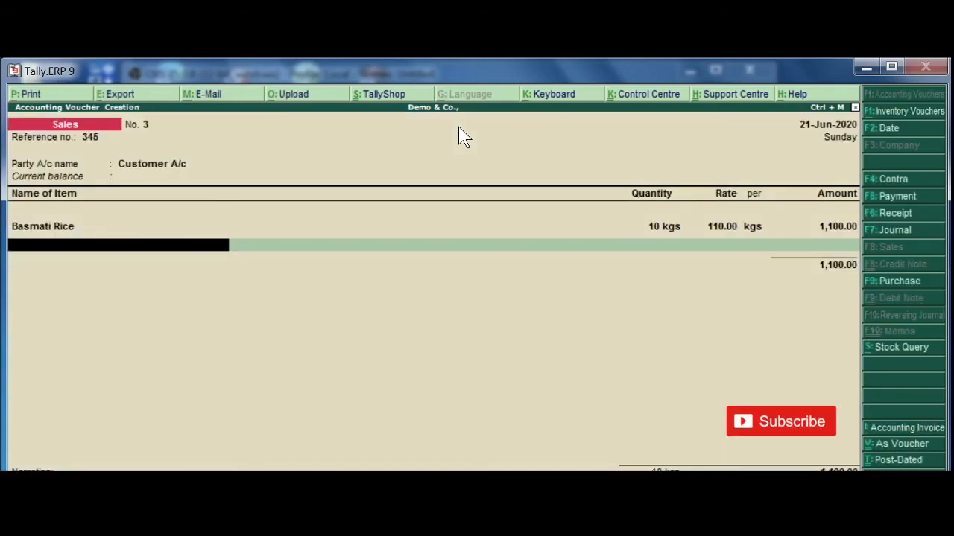
pyautogui.write('Rava')
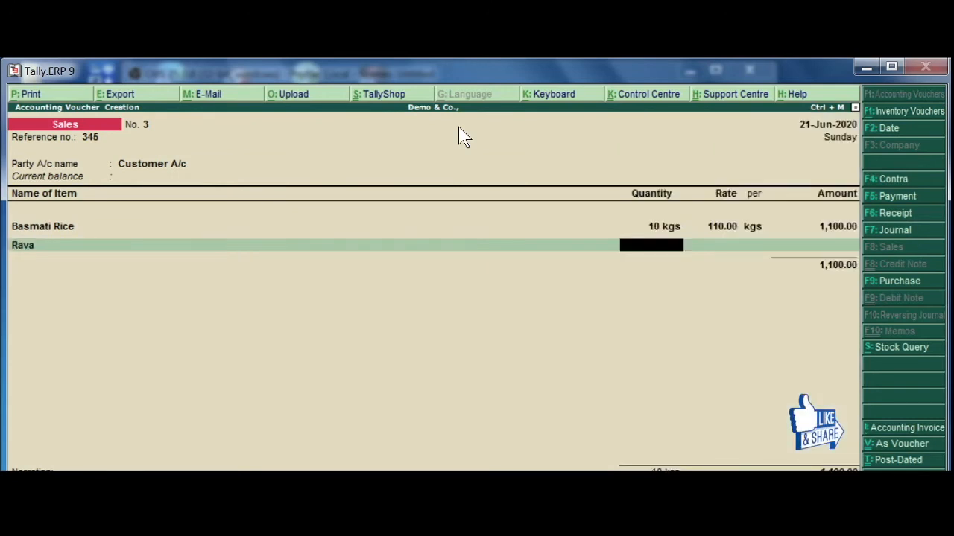
pyautogui.write('10 kgs')
pyautogui.click(713, 245)
pyautogui.write('45')
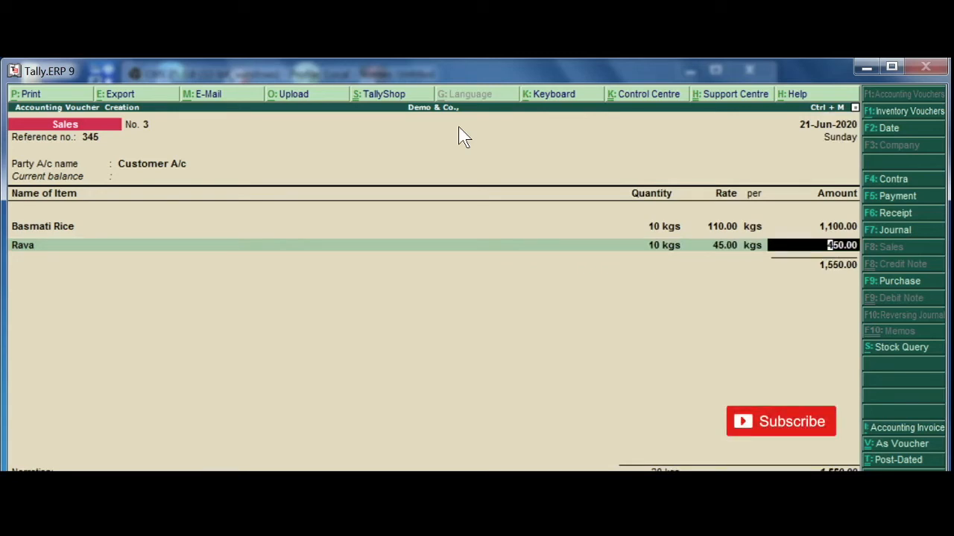
pyautogui.moveTo(152, 187)
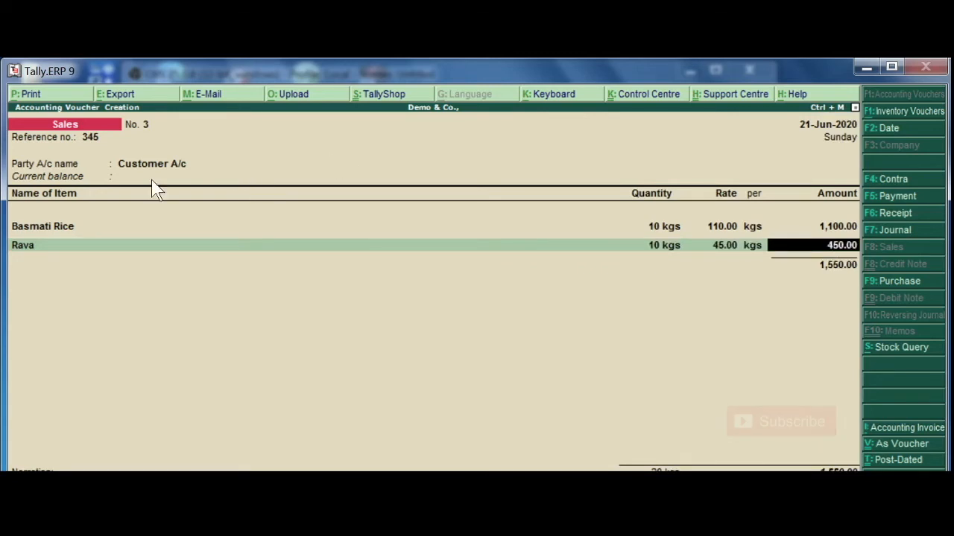
pyautogui.moveTo(121, 140)
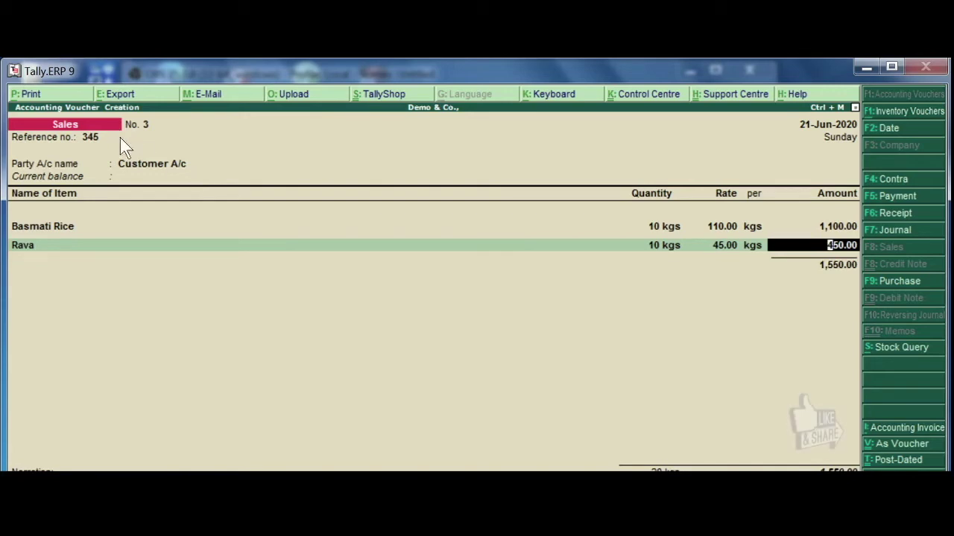
pyautogui.moveTo(533, 220)
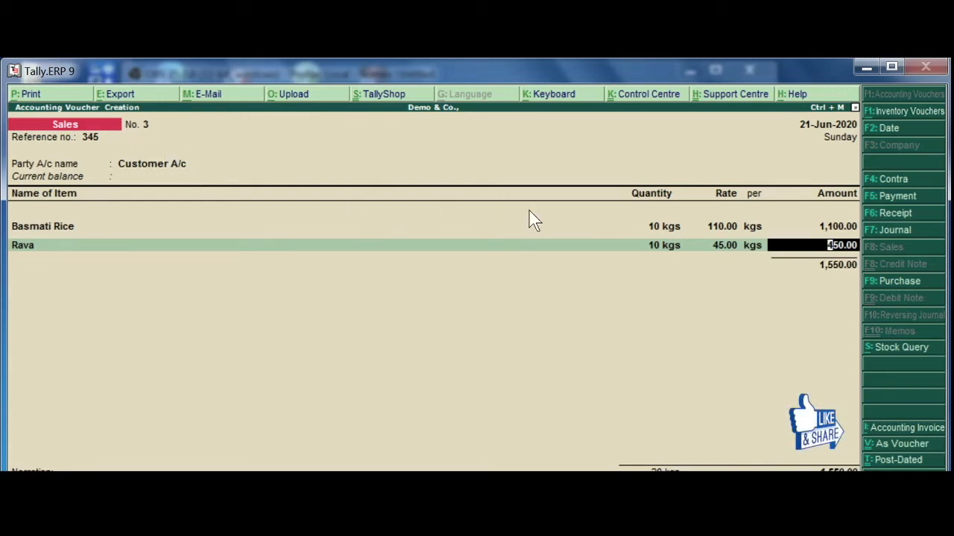
pyautogui.moveTo(555, 209)
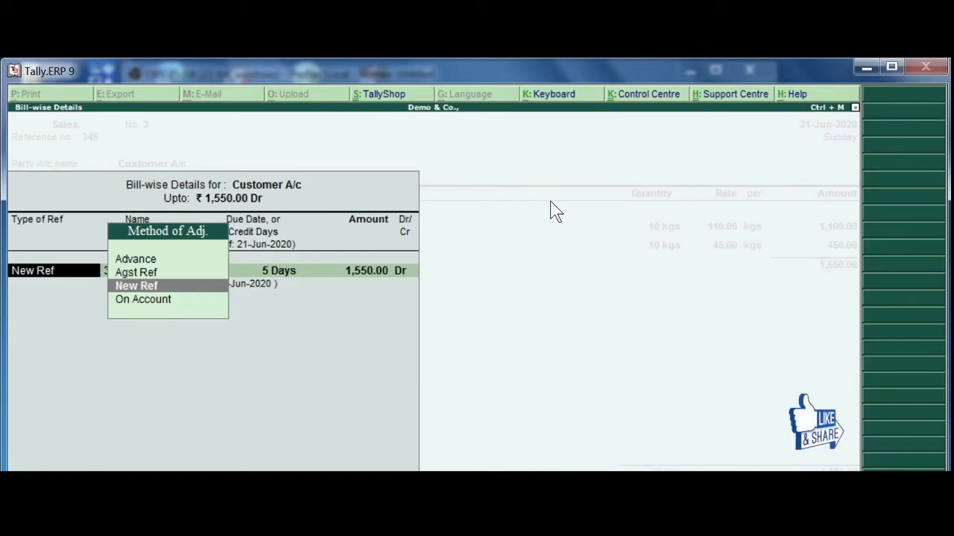
# Set Bill-wise Details to New Ref 345 with 5 credit days for 1,550.00 Dr
pyautogui.click(136, 285)
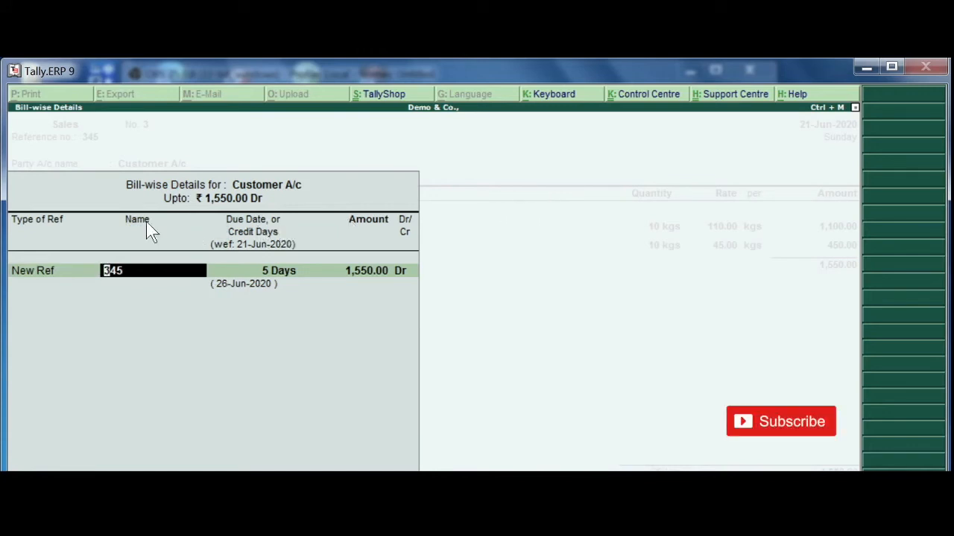
pyautogui.moveTo(84, 216)
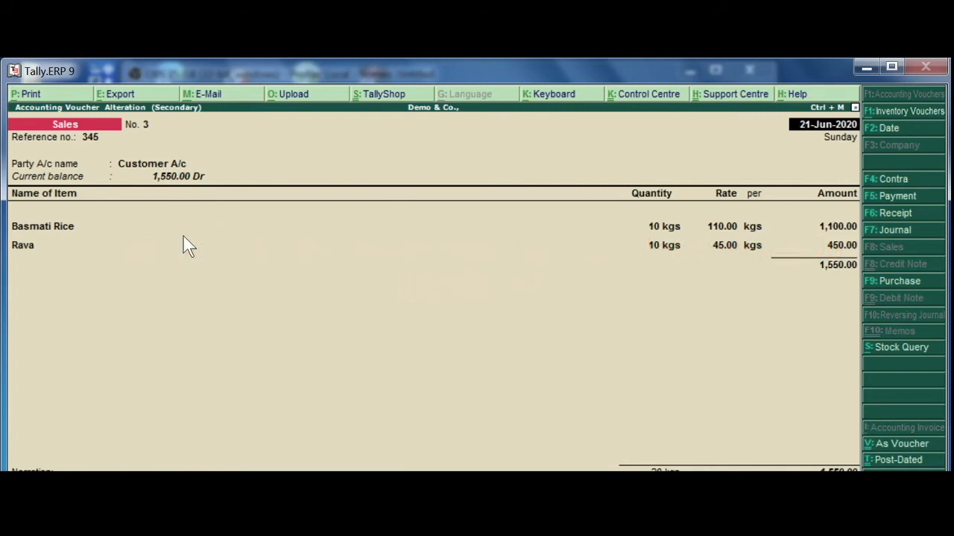
pyautogui.moveTo(124, 103)
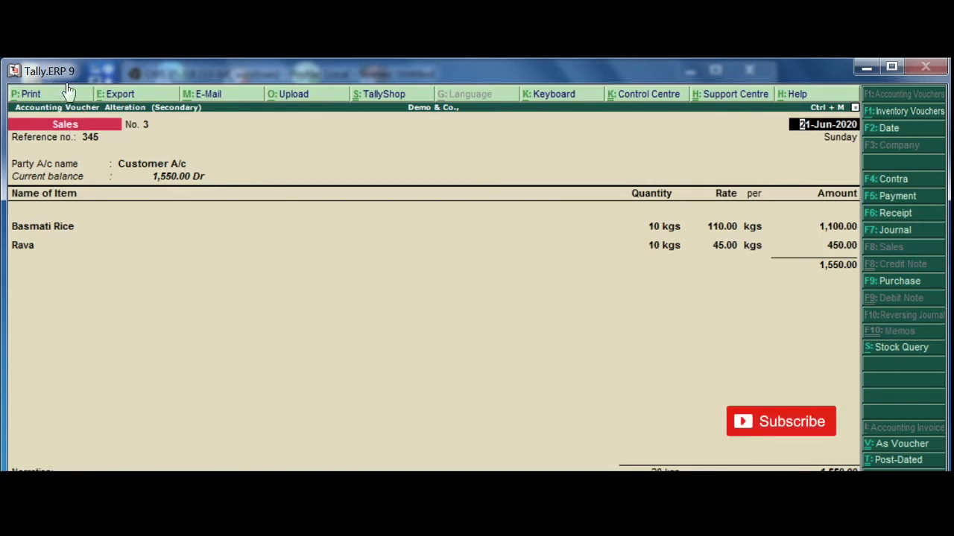
pyautogui.moveTo(145, 91)
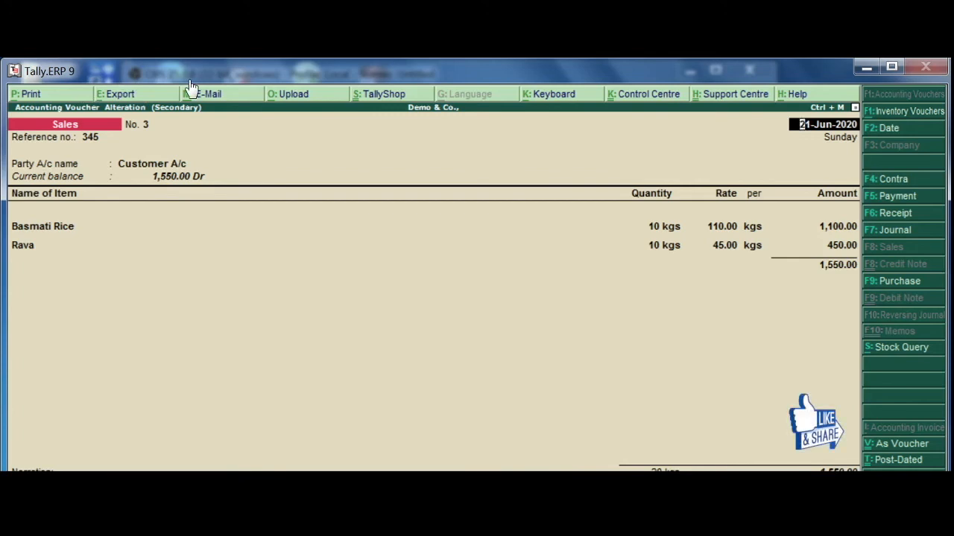
pyautogui.moveTo(122, 131)
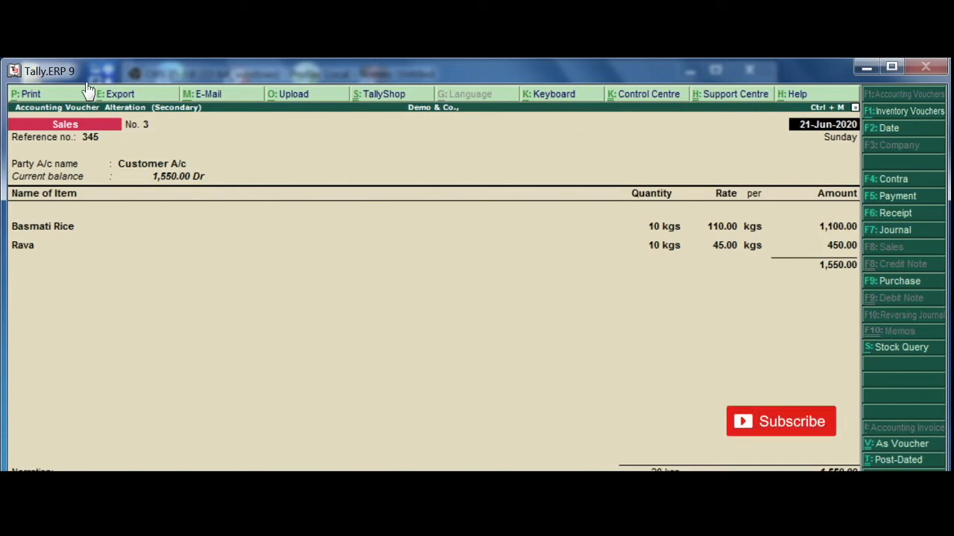
pyautogui.moveTo(93, 96)
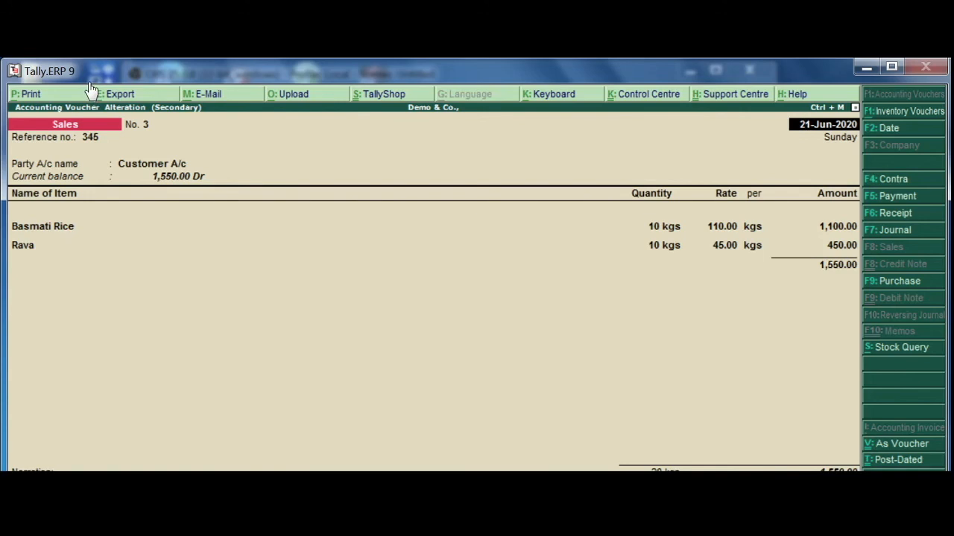
# Export voucher No. 3 as Accounting Voucher.xlsx with a Tax Invoice sheet, overwriting the existing file
pyautogui.click(119, 94)
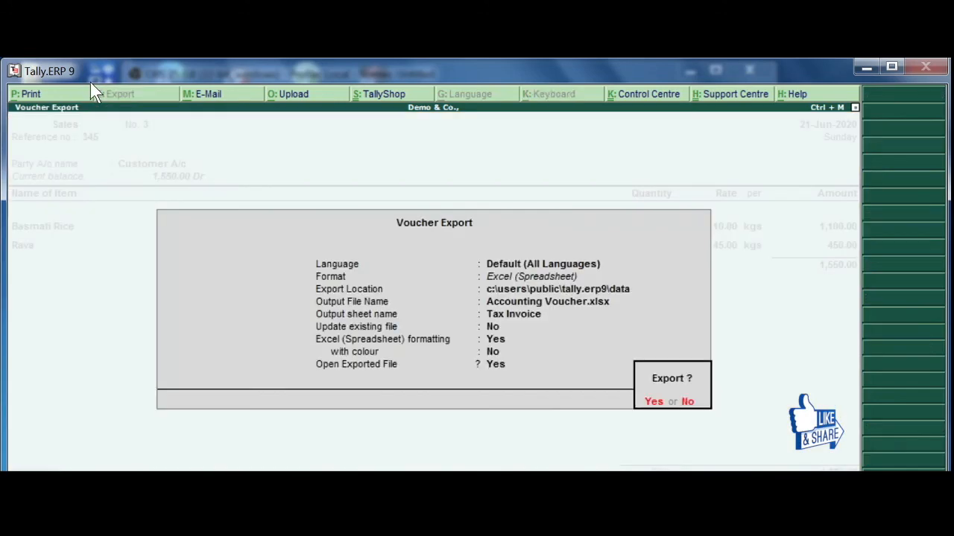
pyautogui.moveTo(285, 246)
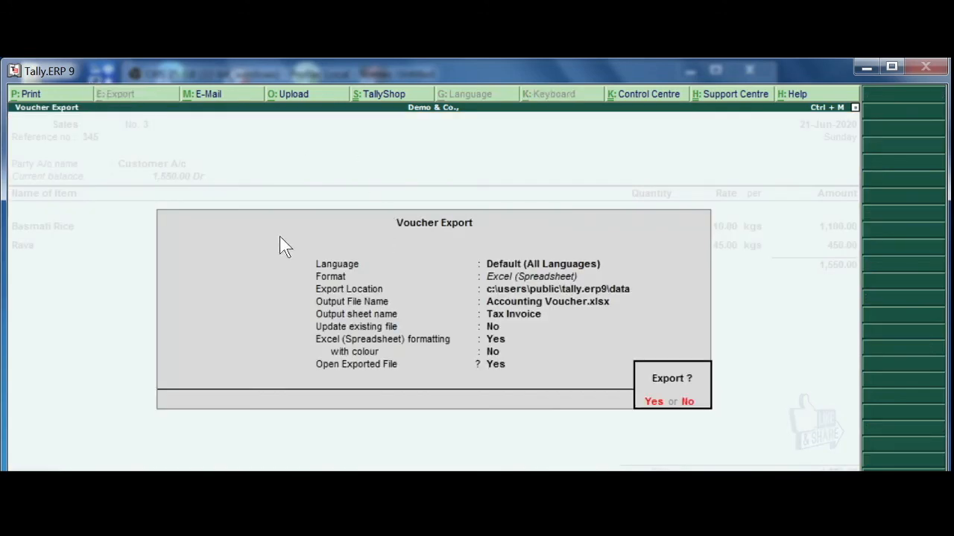
pyautogui.moveTo(239, 205)
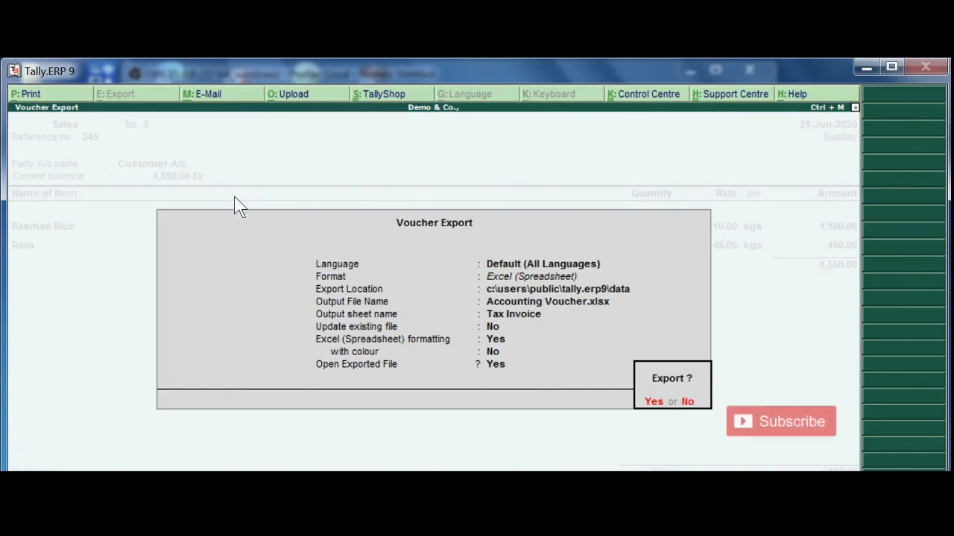
pyautogui.moveTo(231, 227)
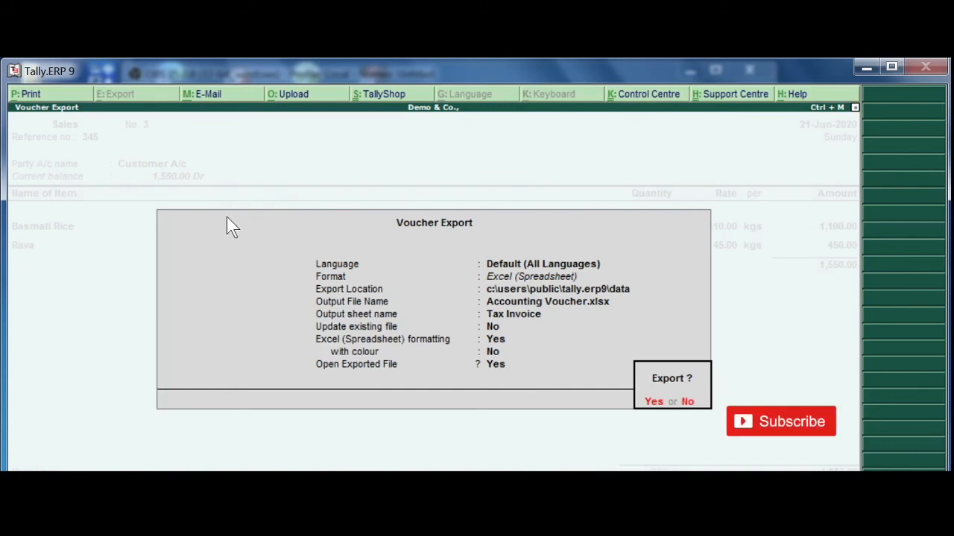
pyautogui.moveTo(249, 227)
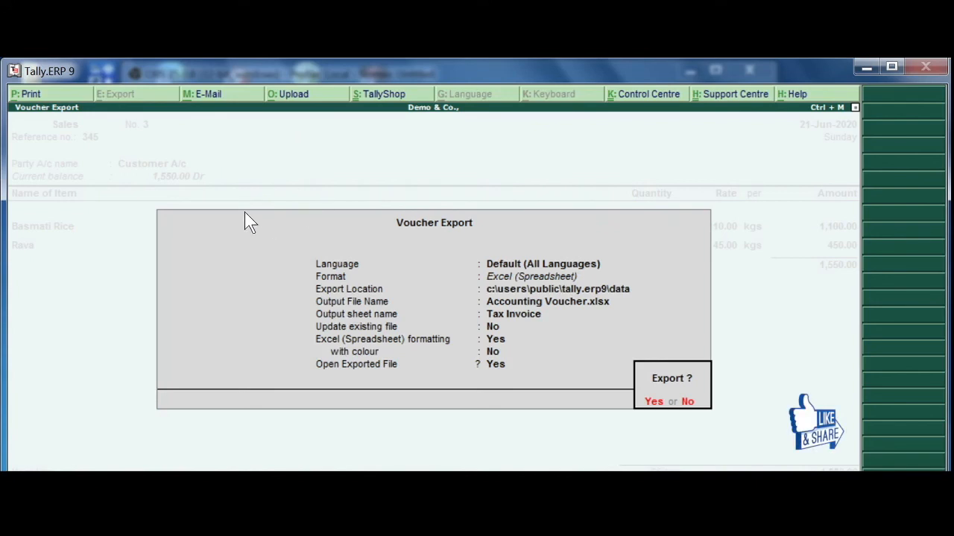
pyautogui.moveTo(252, 214)
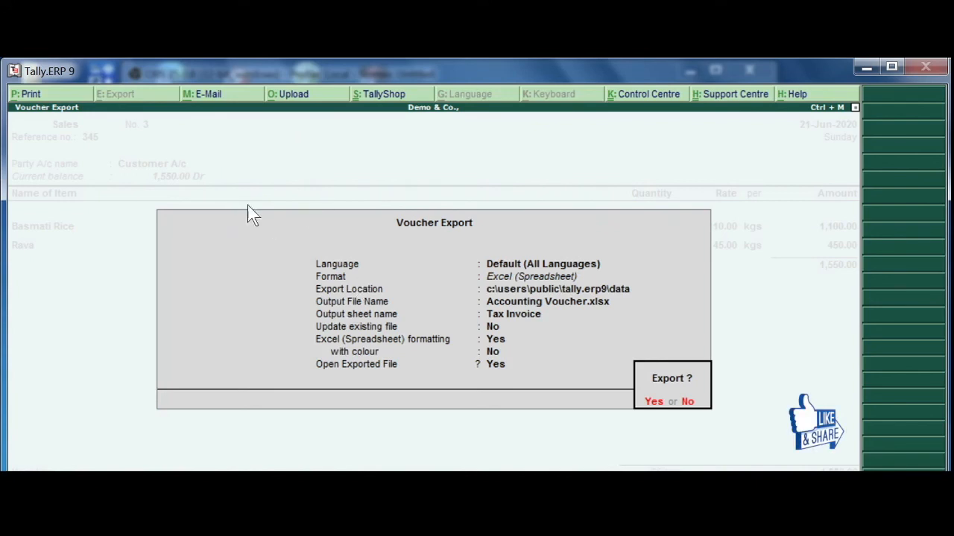
pyautogui.moveTo(331, 217)
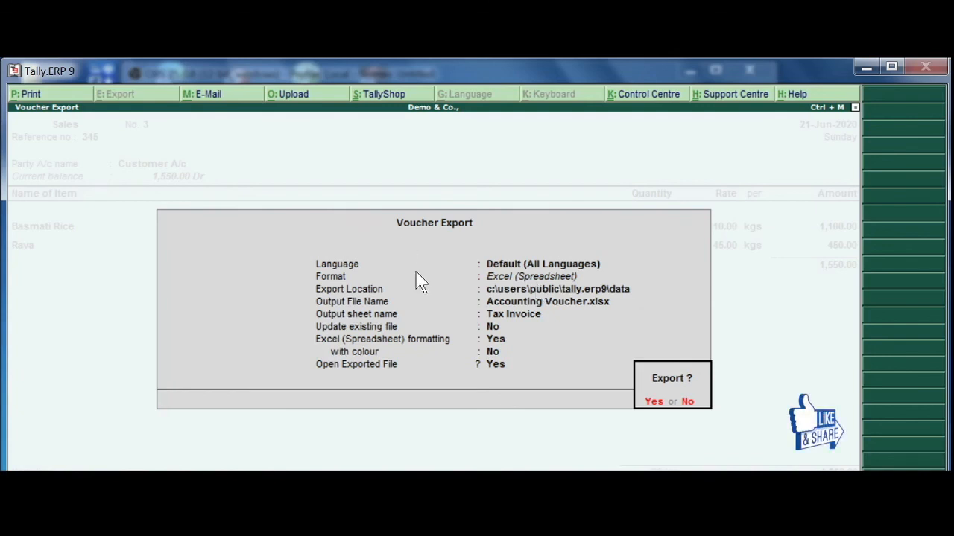
pyautogui.moveTo(651, 406)
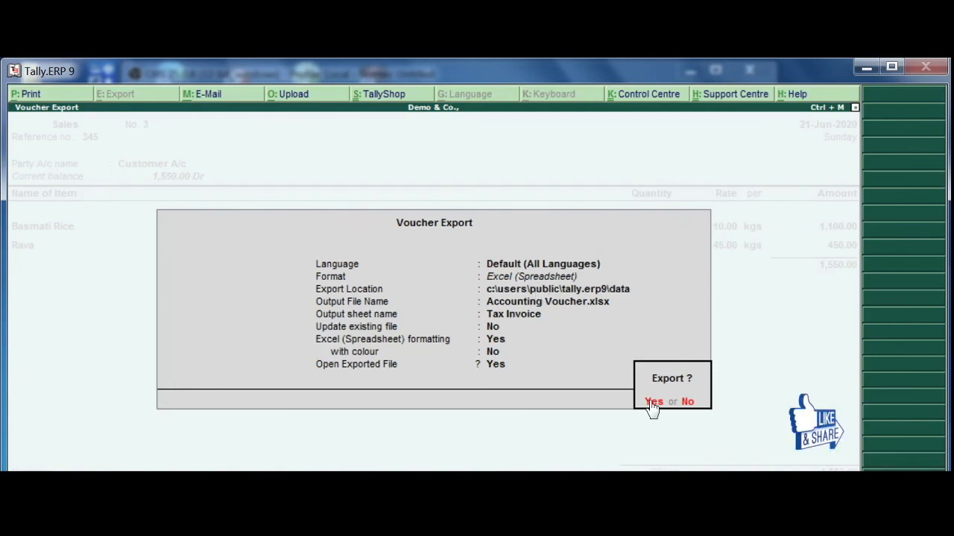
pyautogui.click(653, 401)
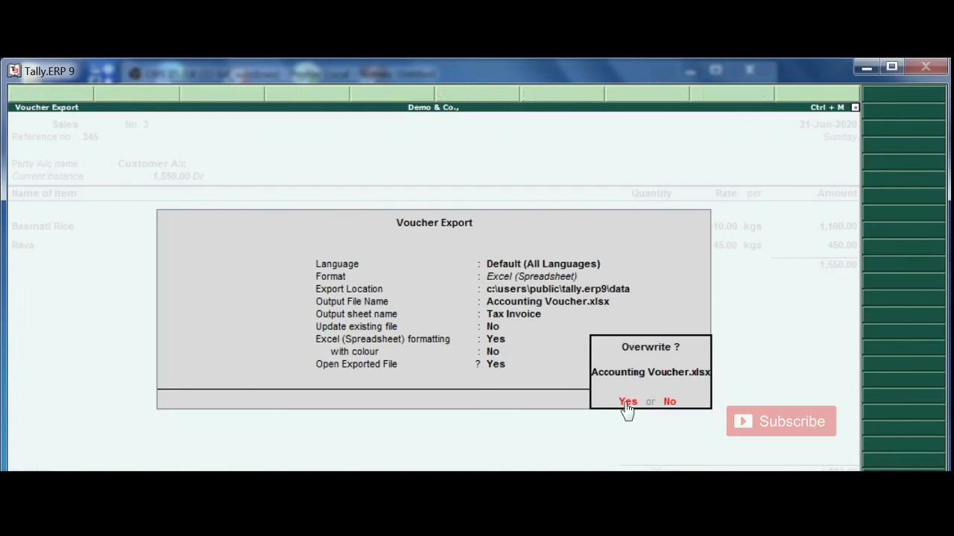
pyautogui.click(628, 402)
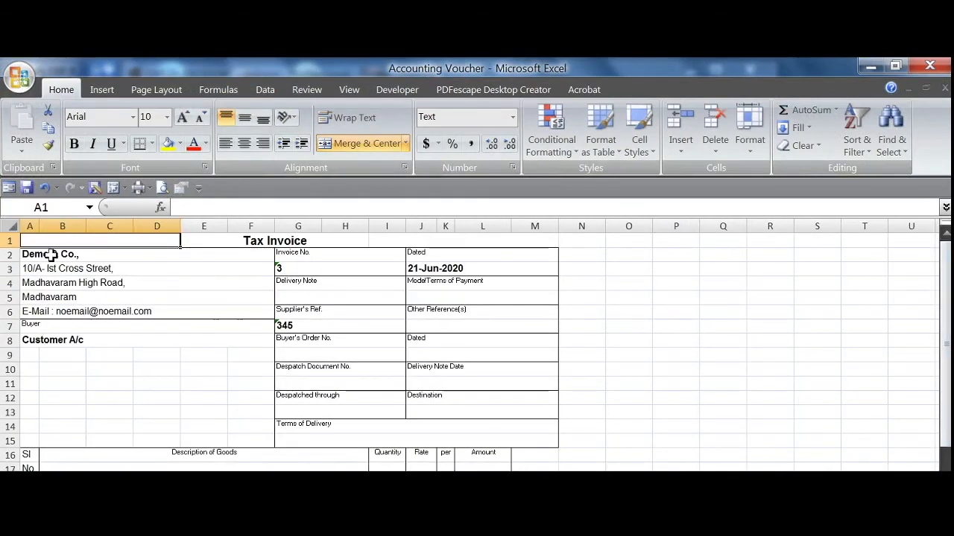
pyautogui.moveTo(52, 254); pyautogui.dragTo(261, 291)
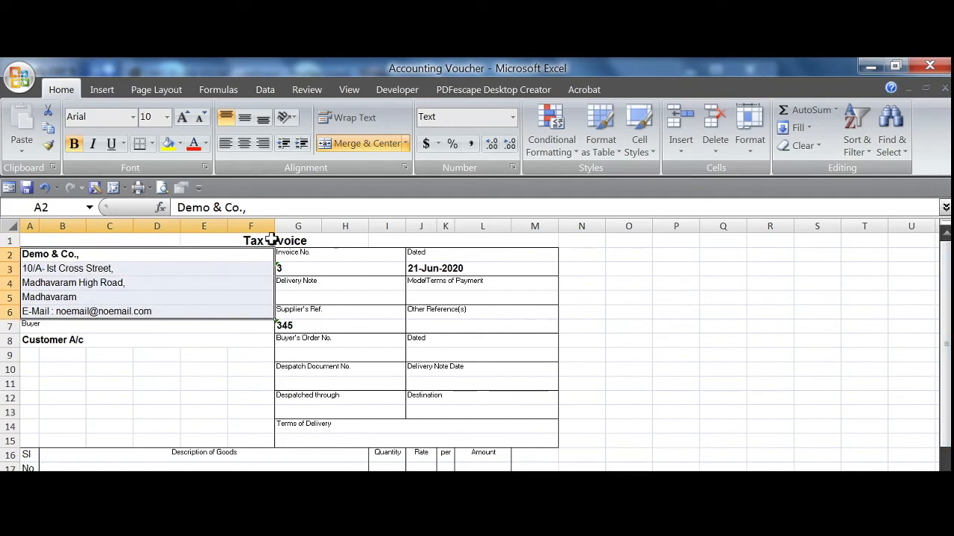
pyautogui.click(275, 240)
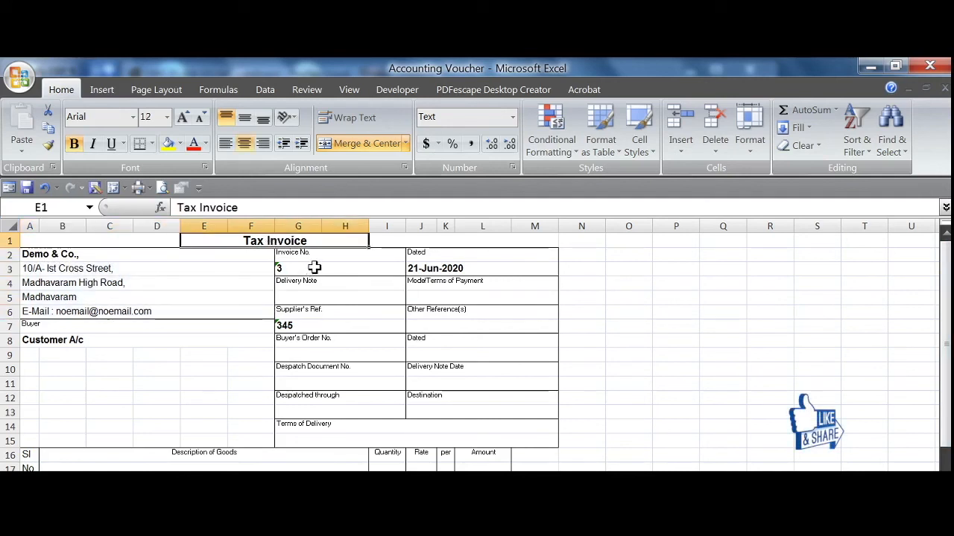
pyautogui.click(482, 268)
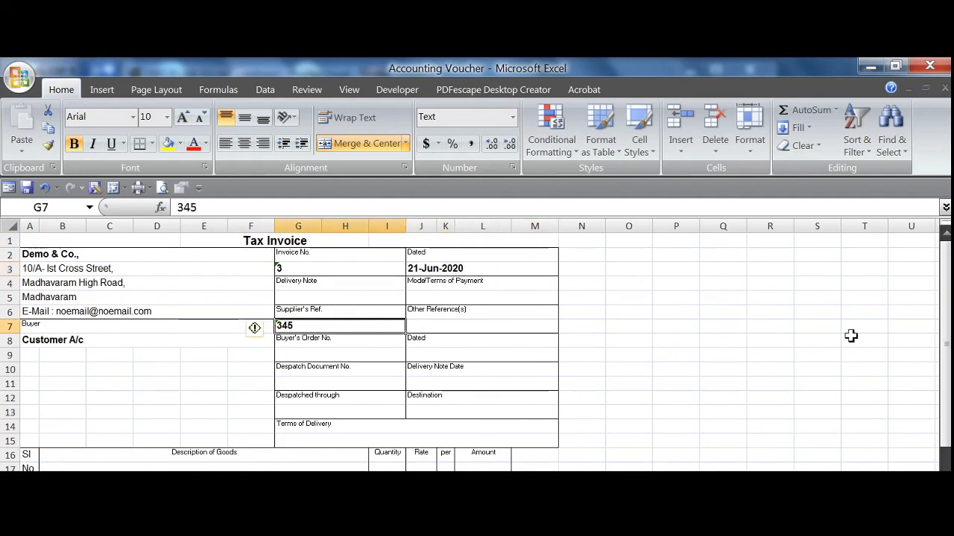
pyautogui.scroll(-3)
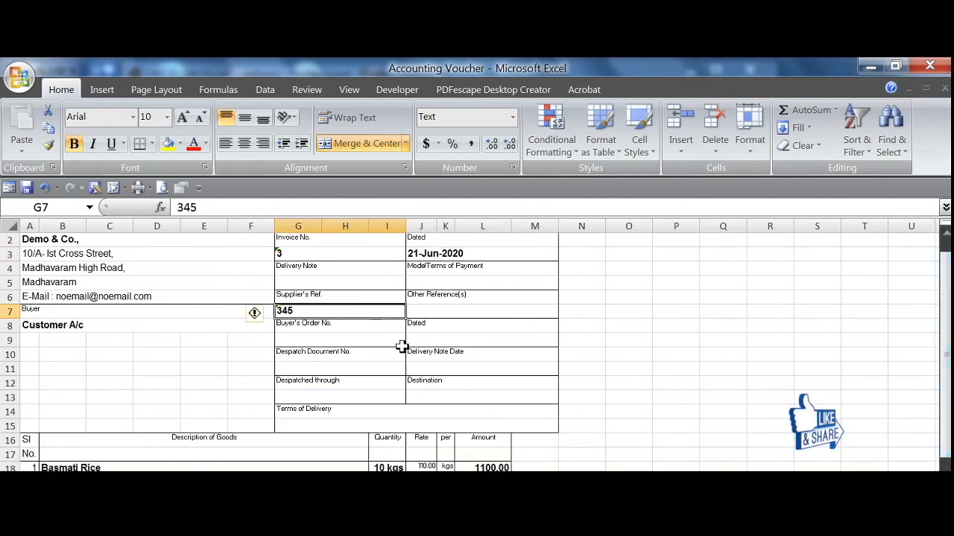
pyautogui.click(53, 325)
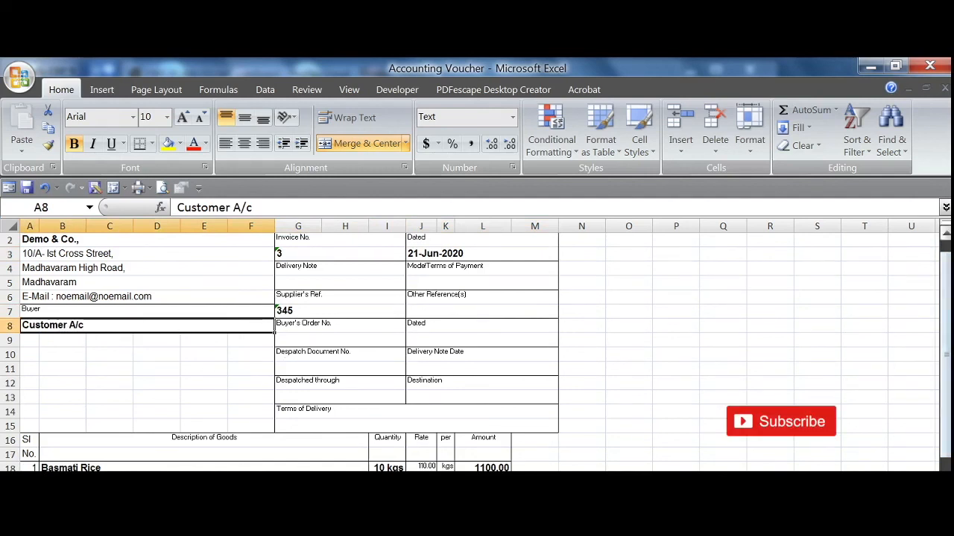
pyautogui.scroll(-3)
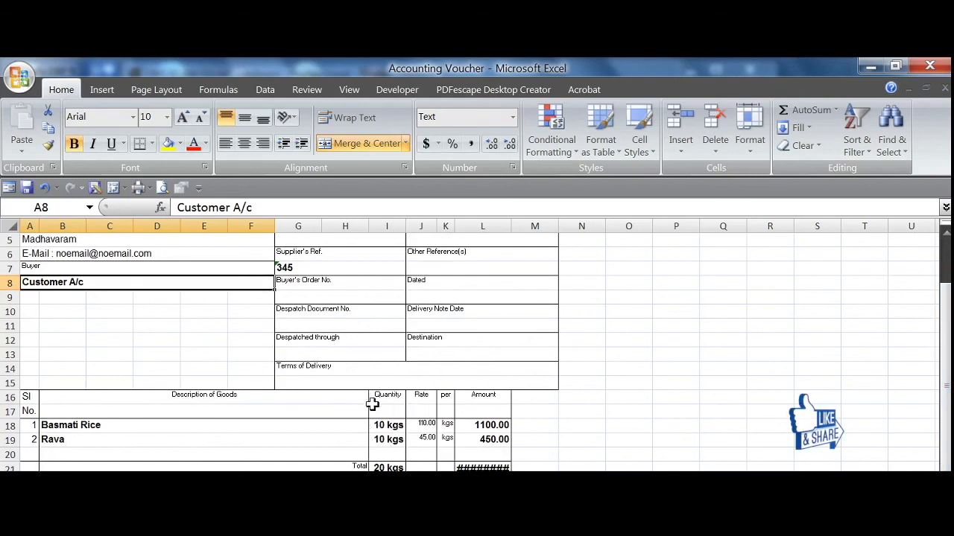
pyautogui.scroll(-3)
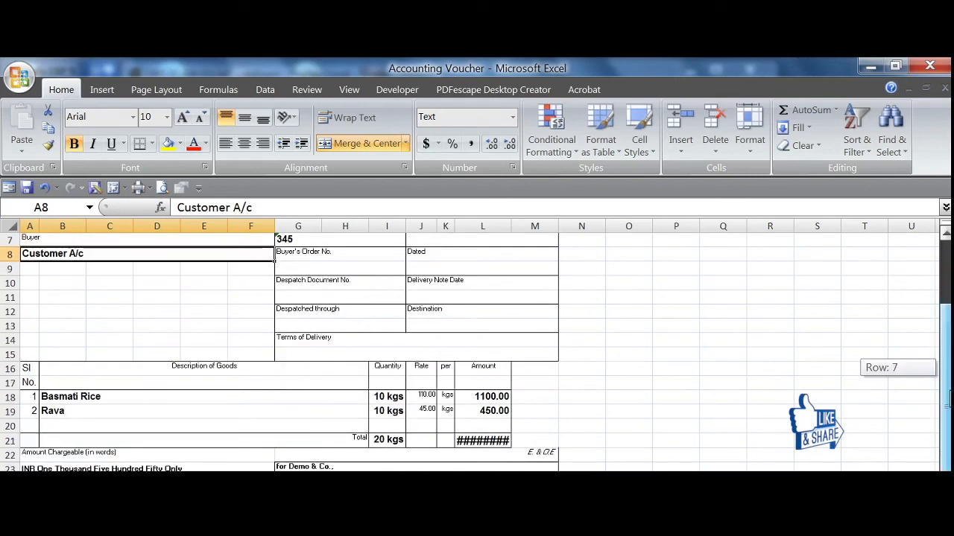